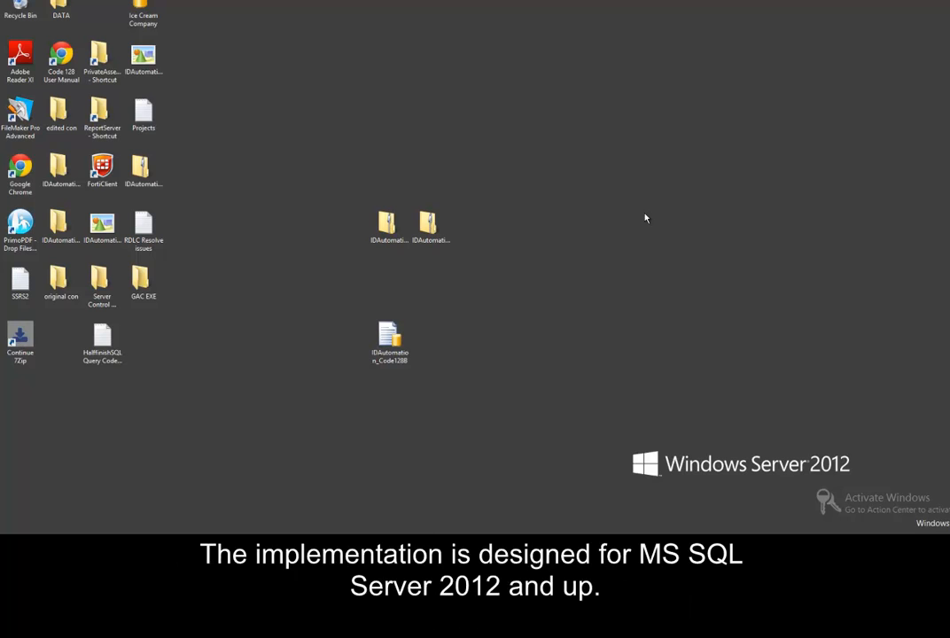
mouse_move(642, 222)
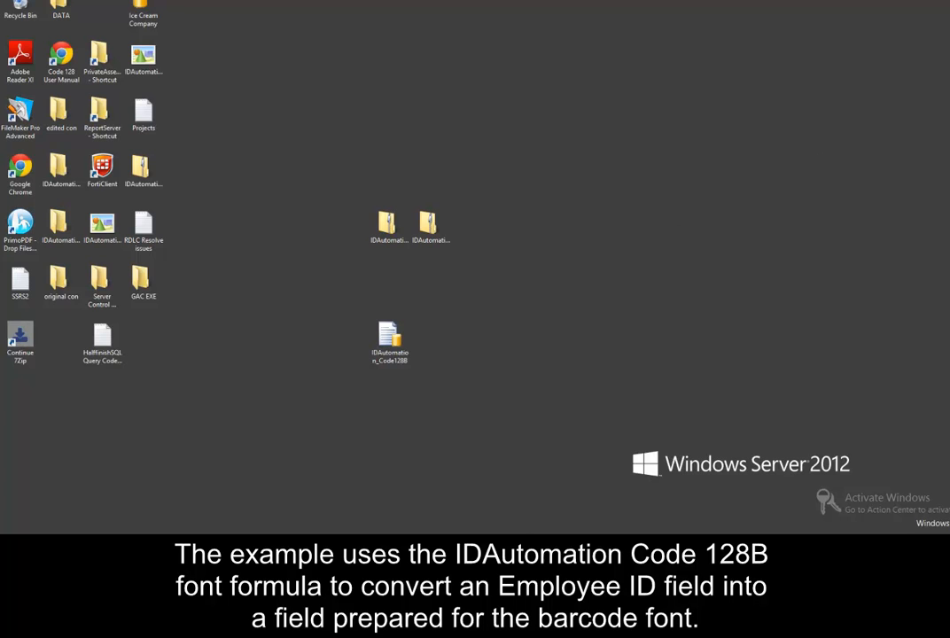
mouse_move(617, 159)
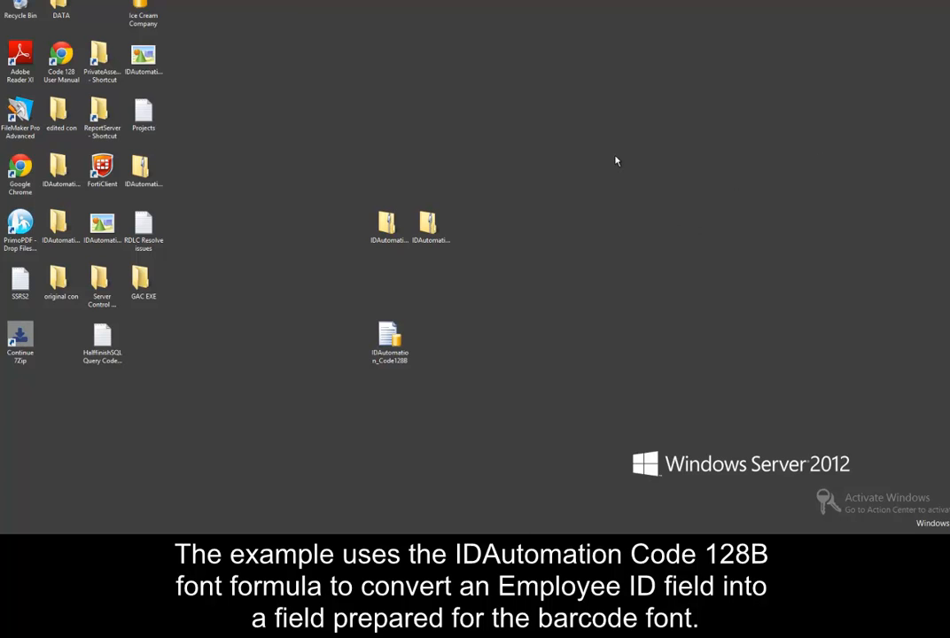
mouse_move(525, 170)
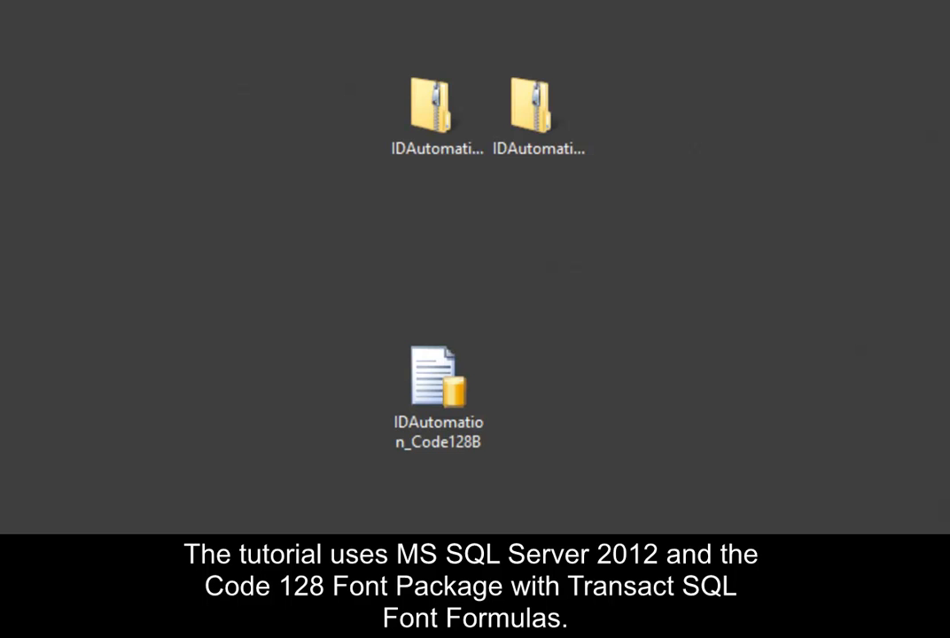
- Choose Edit on the IDAutomation_Code128B SQL file from the desktop
click(536, 106)
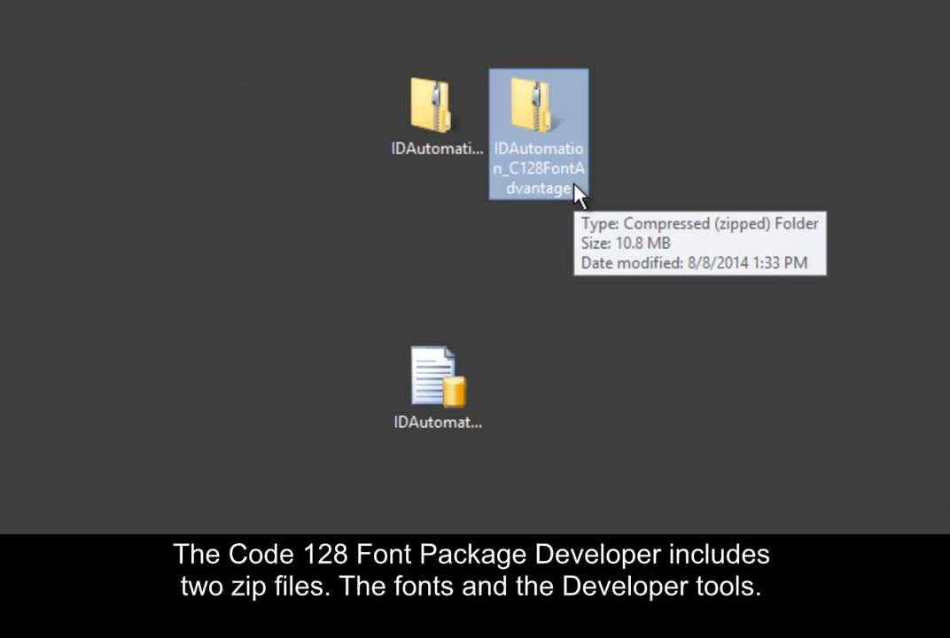
mouse_move(450, 178)
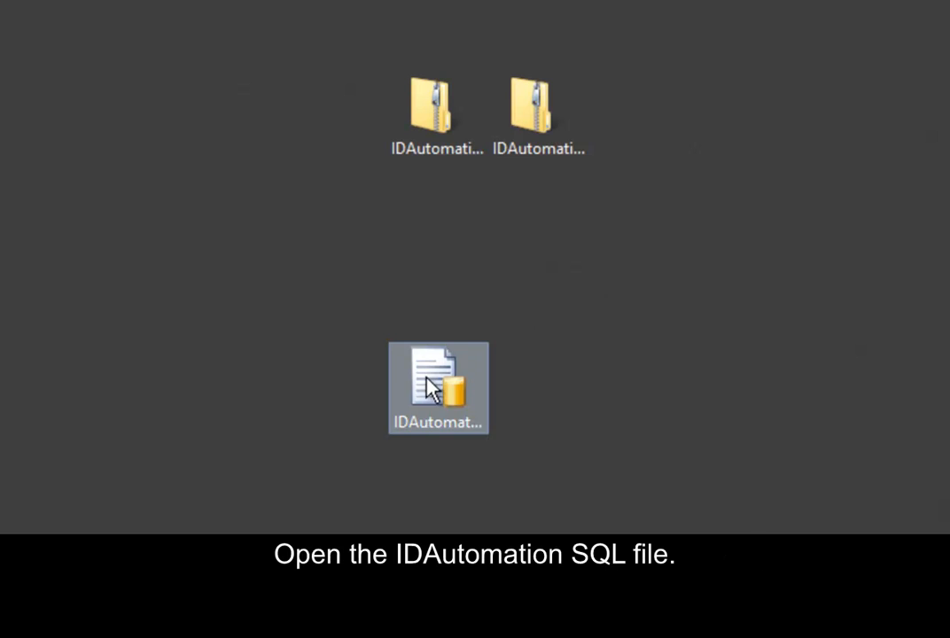
right_click(433, 383)
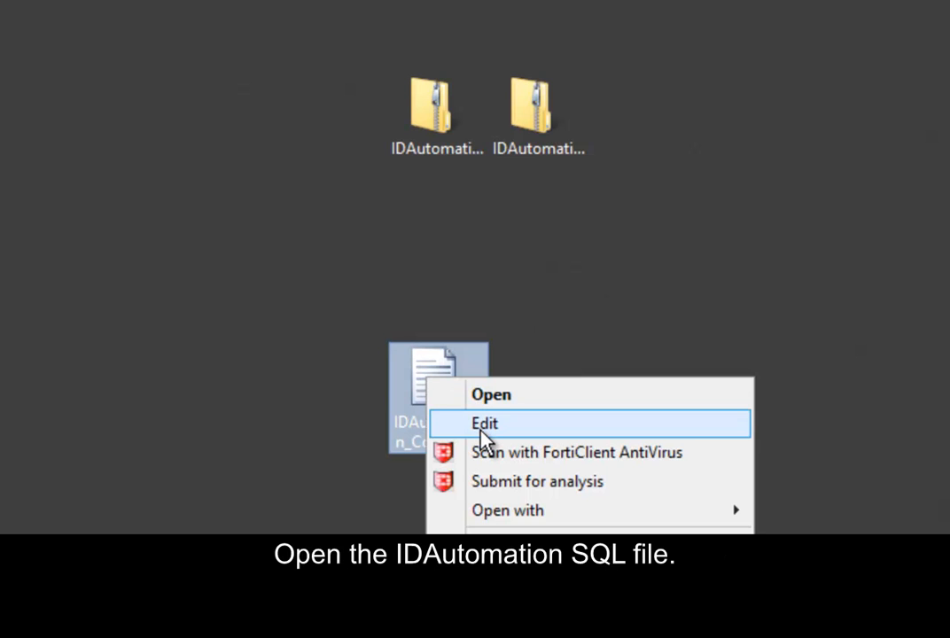
click(485, 422)
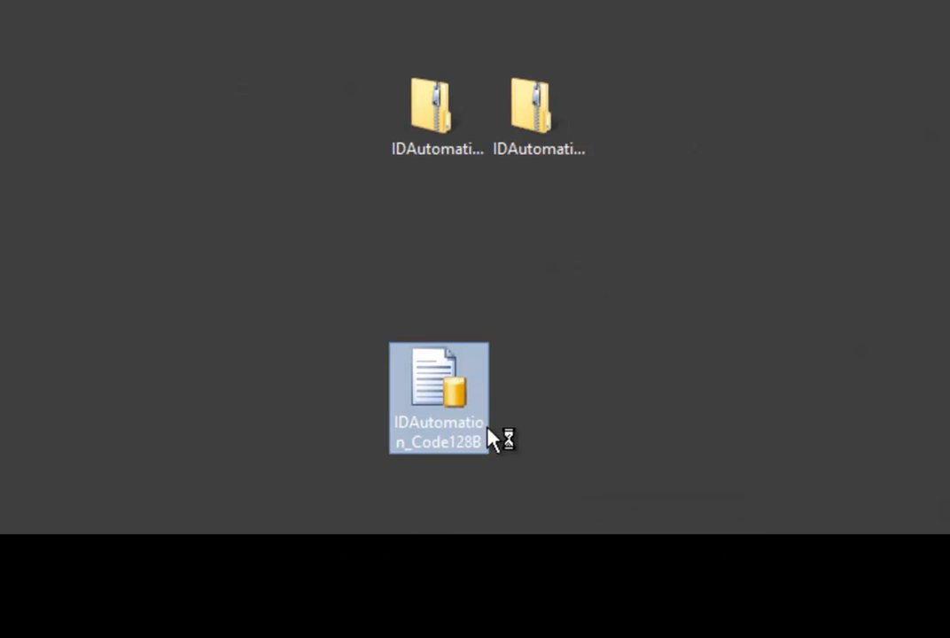
- Select all of the Code128B function script in Notepad and copy it
double_click(436, 388)
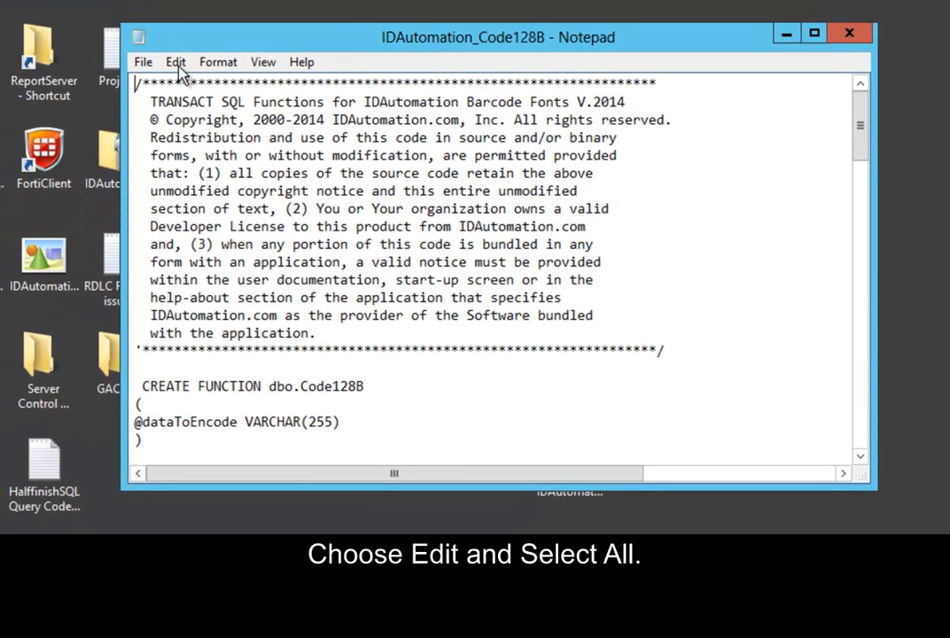
scroll(down, 3)
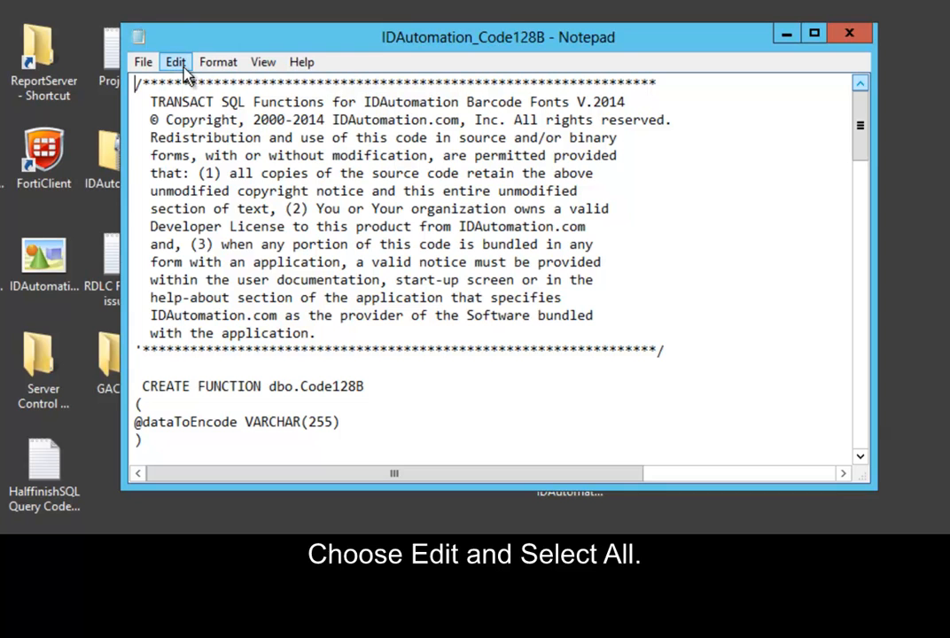
click(176, 61)
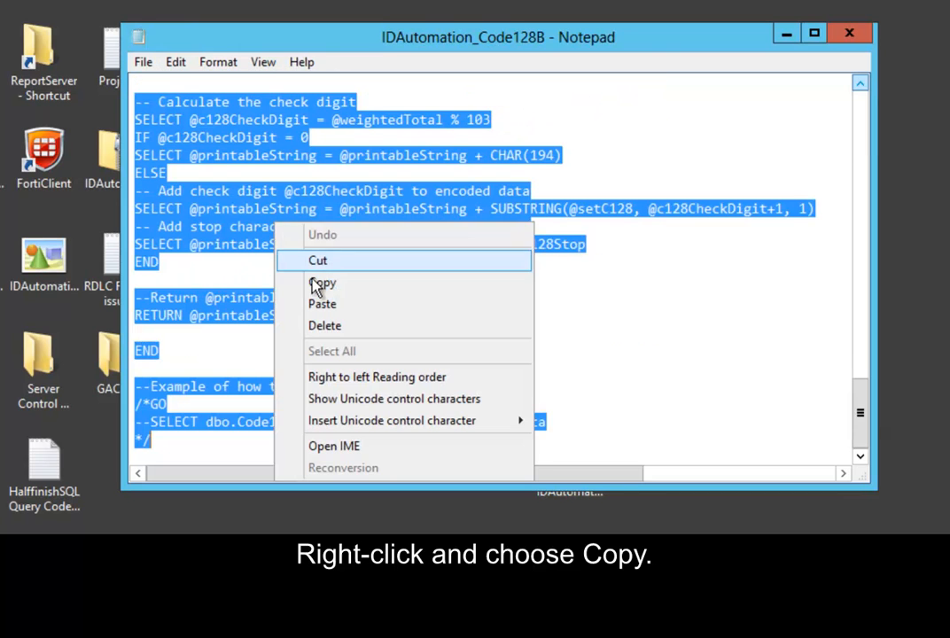
click(323, 282)
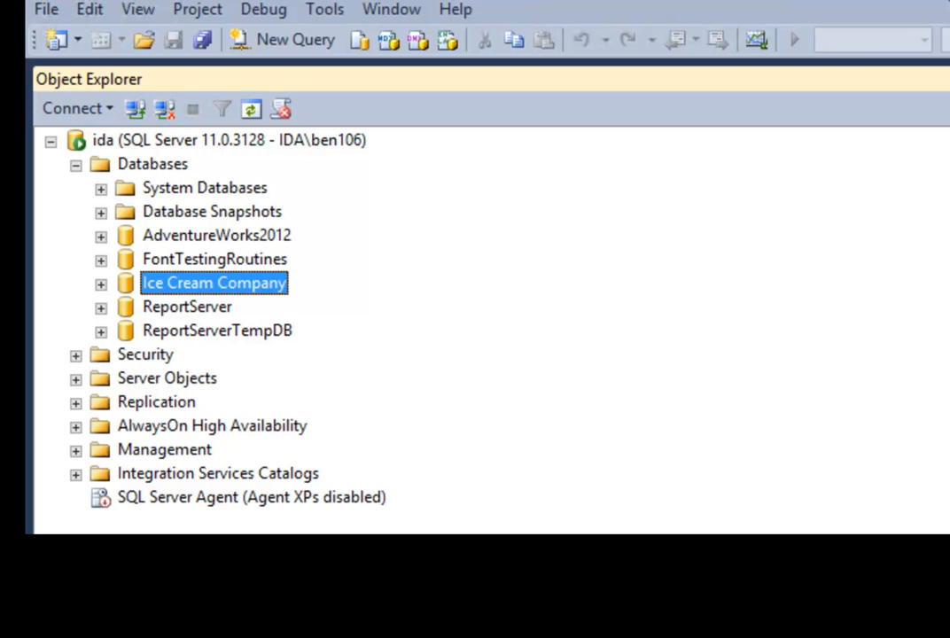
mouse_move(106, 292)
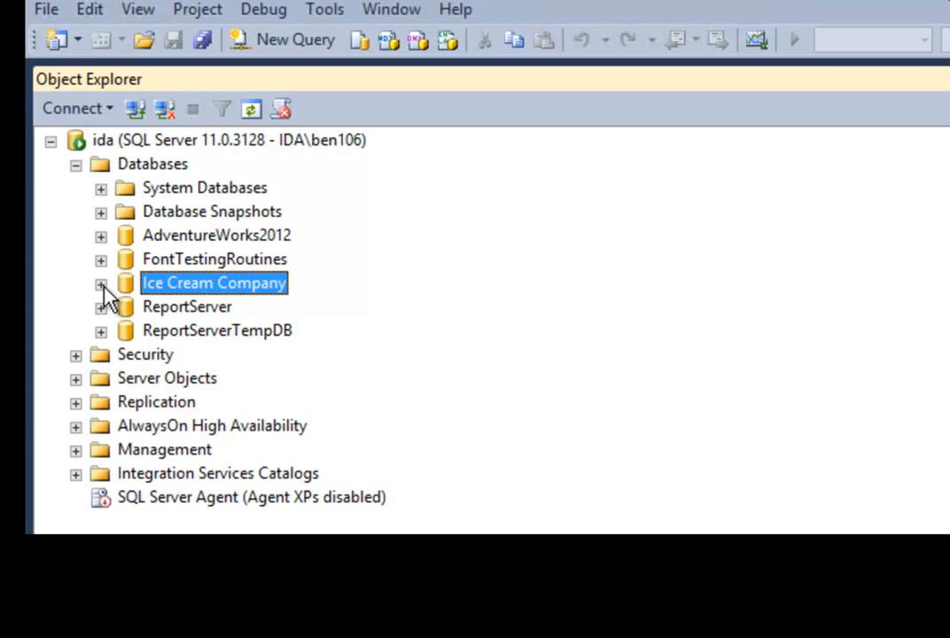
- Start a New Scalar-valued Function under Ice Cream Company > Programmability > Functions
click(98, 284)
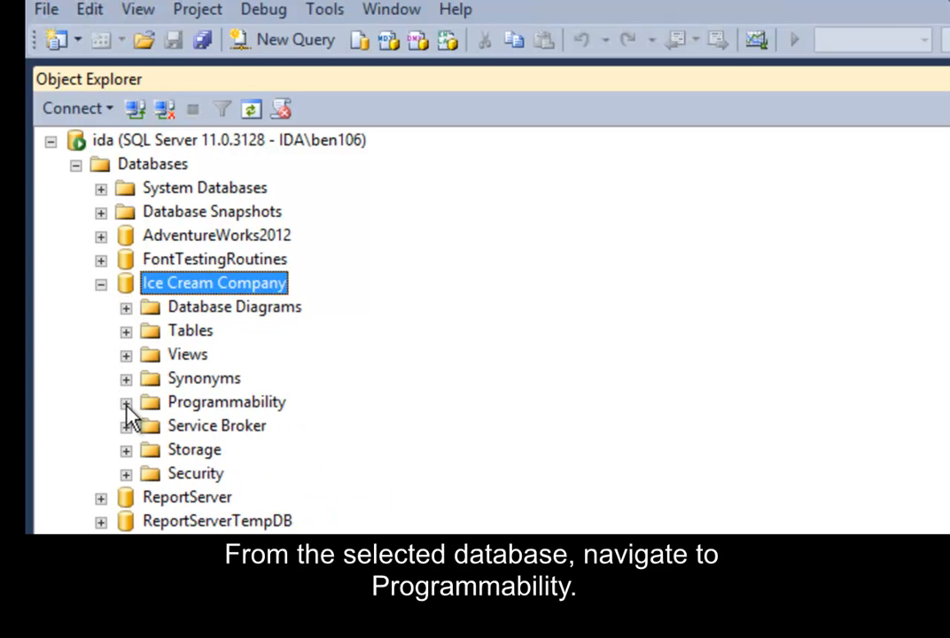
click(126, 401)
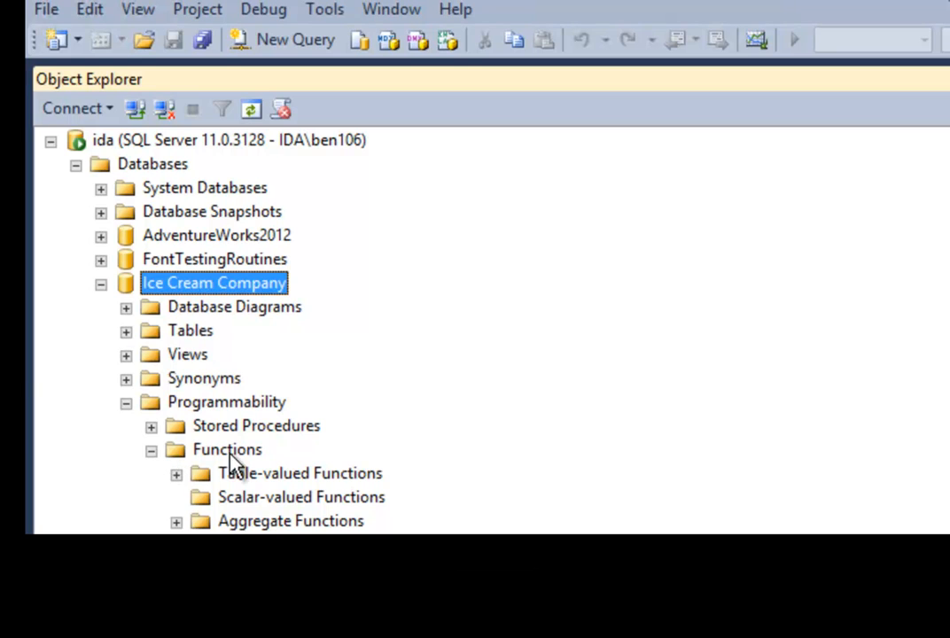
click(299, 497)
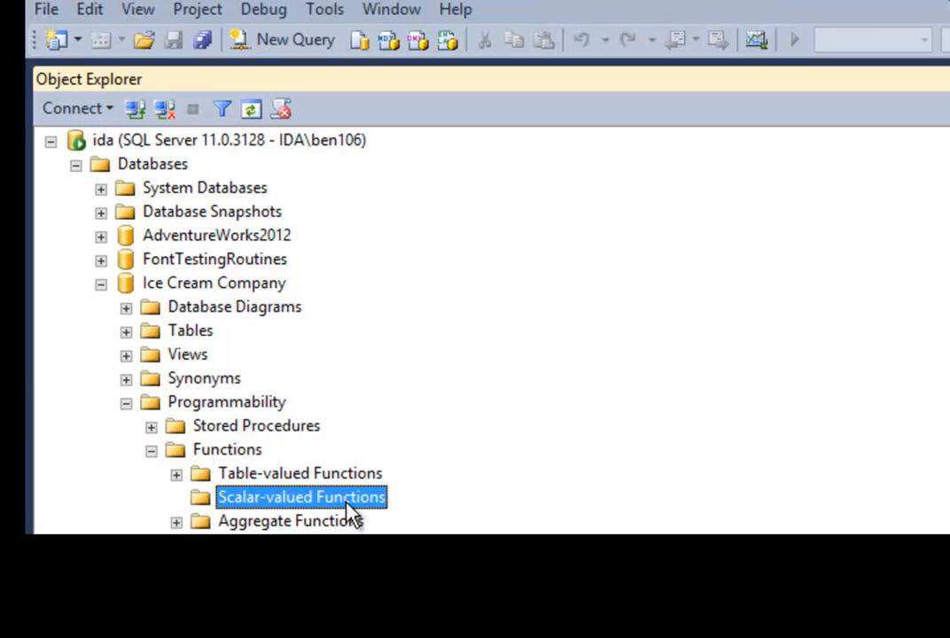
right_click(301, 497)
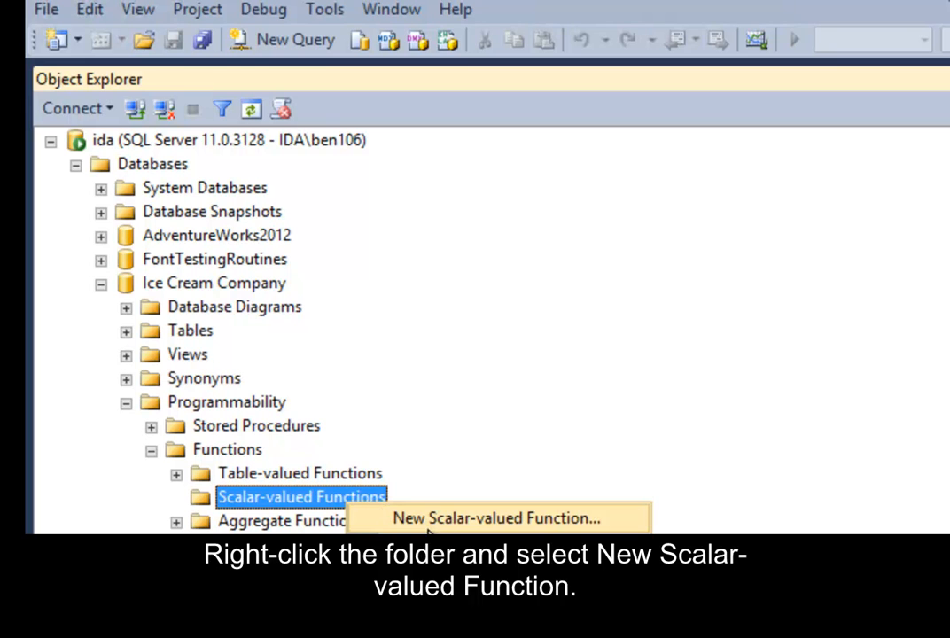
click(502, 518)
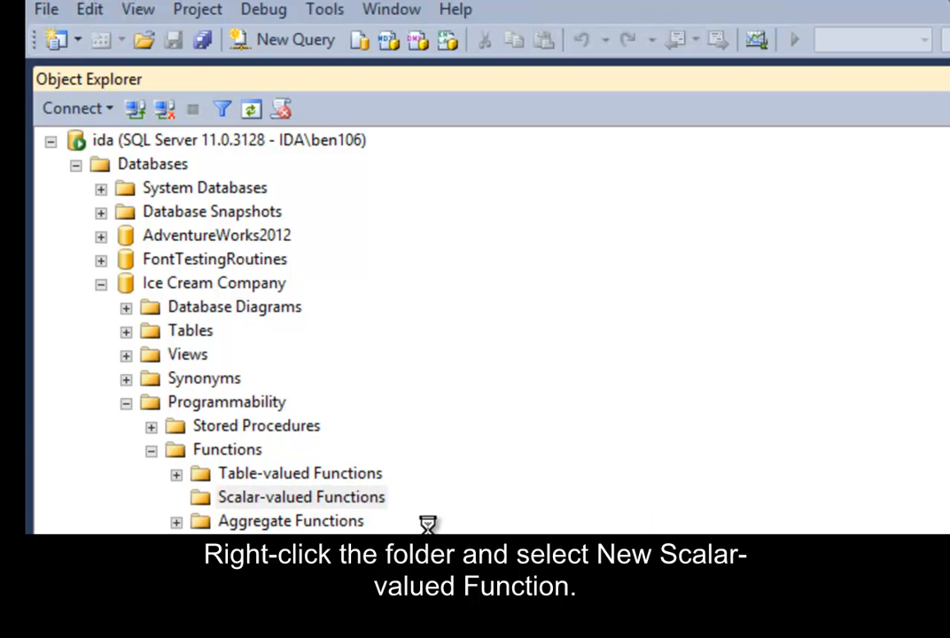
right_click(299, 496)
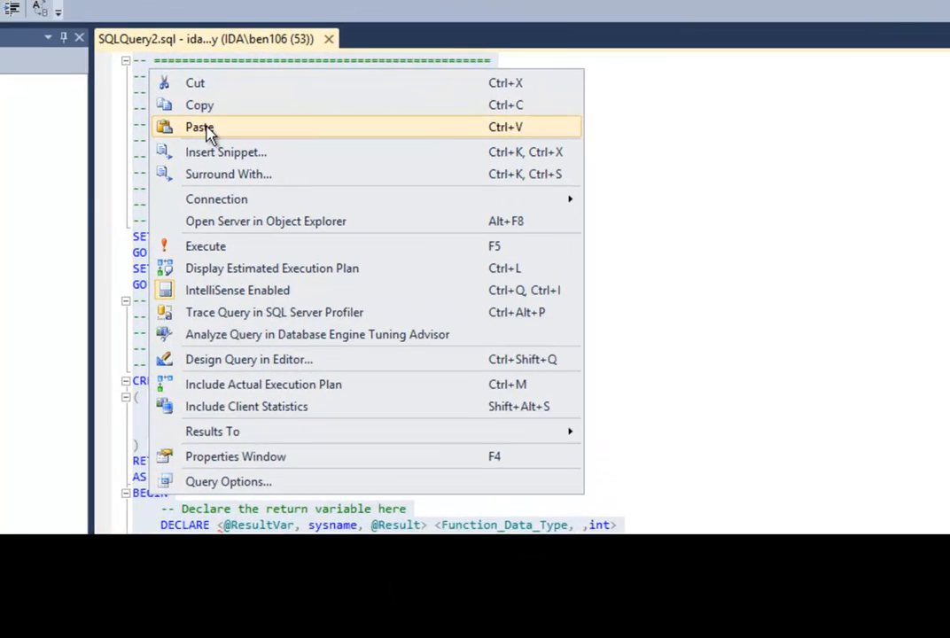
- Paste the copied Code128B function script into the new query editor
click(199, 128)
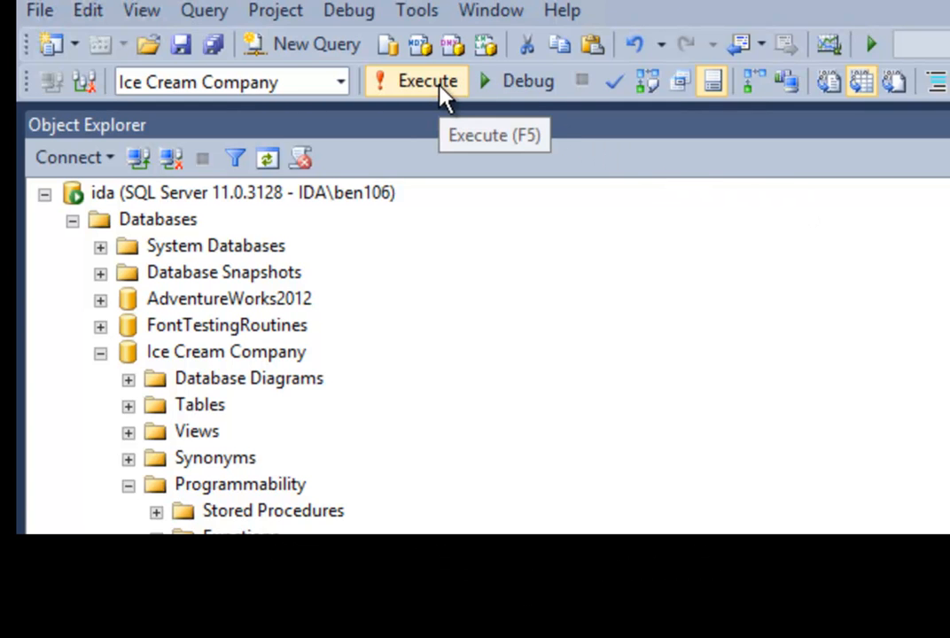
- Execute the script, refresh Scalar-valued Functions and expand it to show dbo.Code128B
click(424, 81)
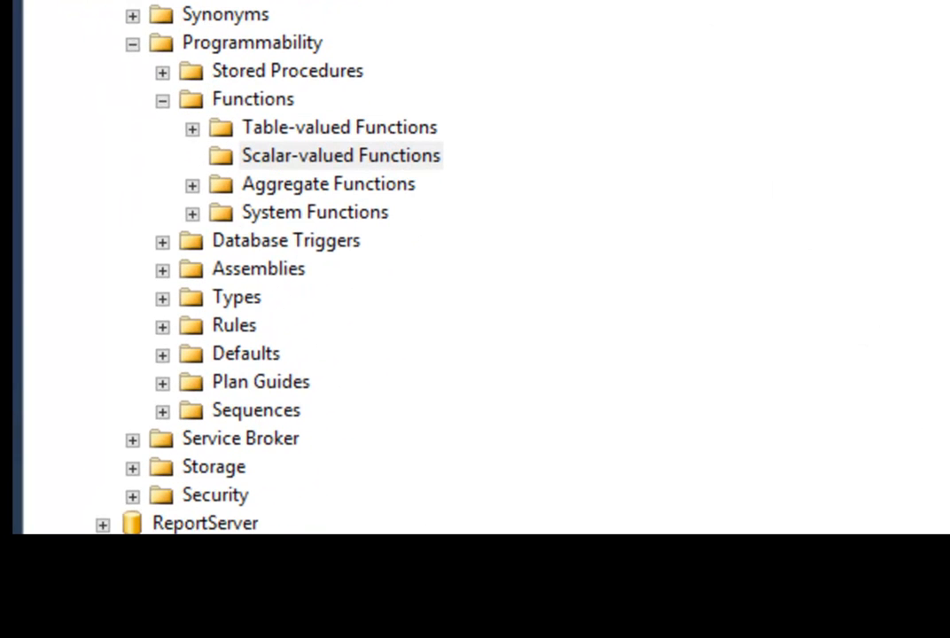
mouse_move(362, 191)
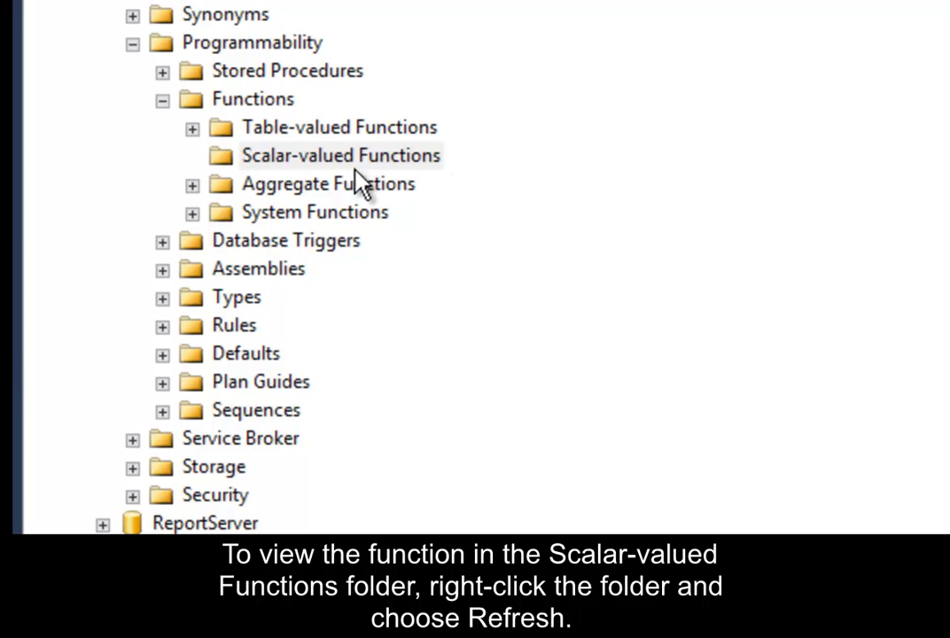
right_click(340, 156)
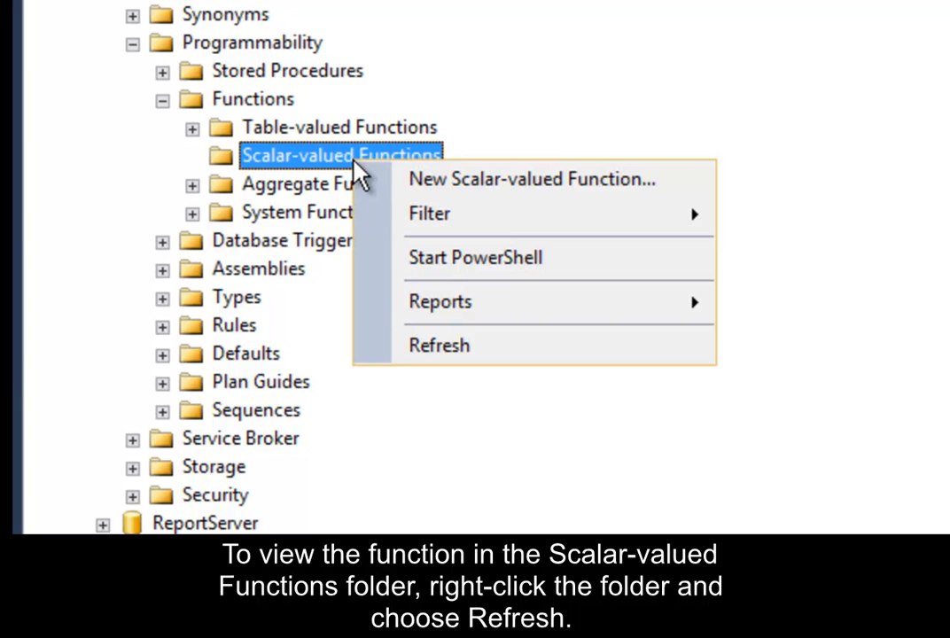
mouse_move(450, 362)
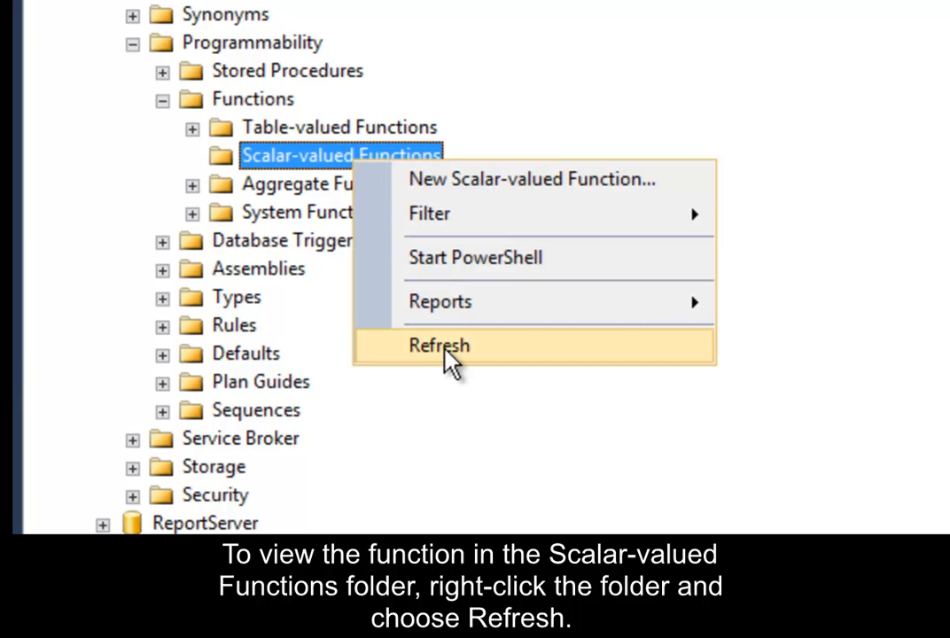
click(439, 345)
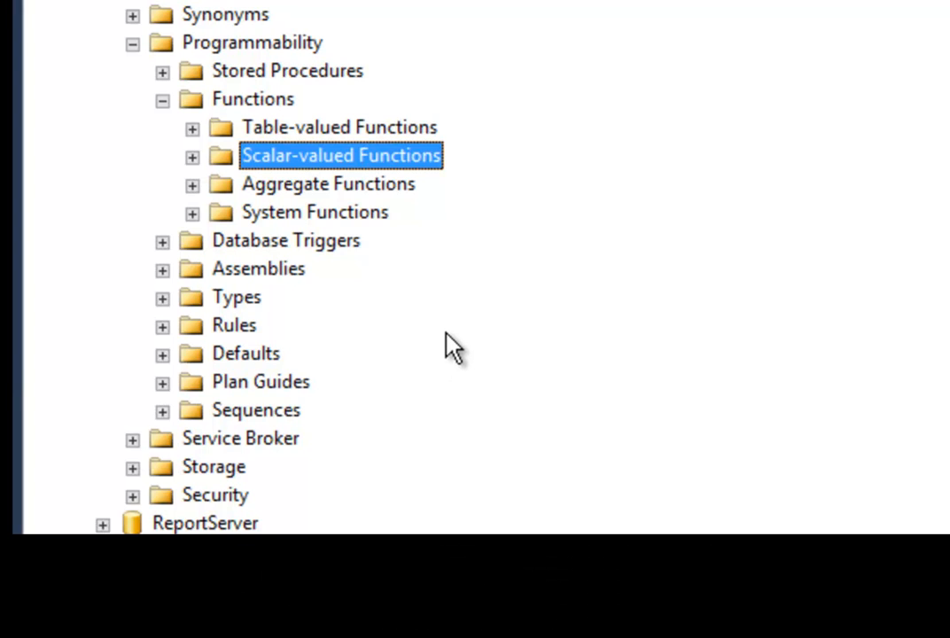
mouse_move(386, 305)
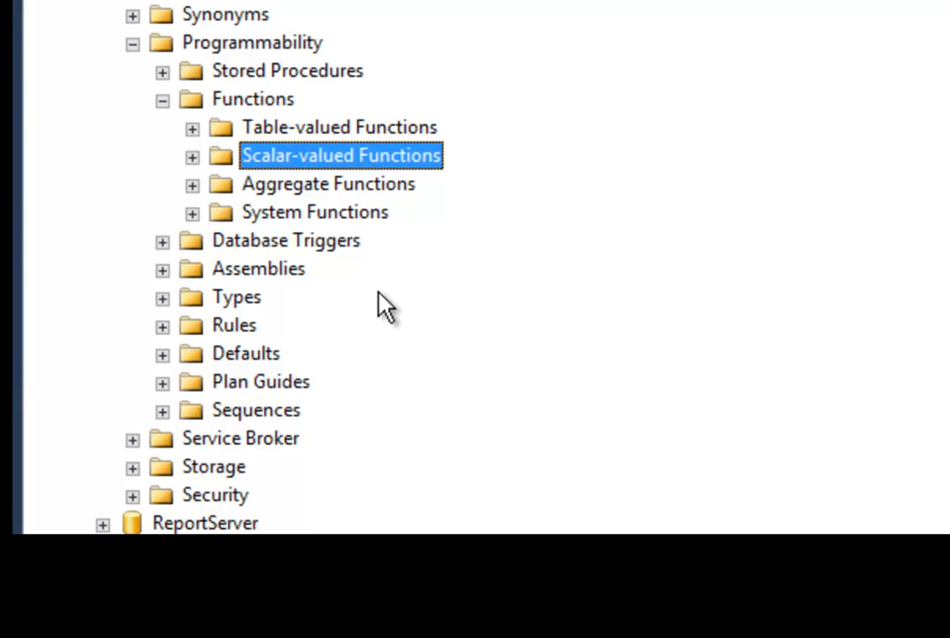
click(191, 156)
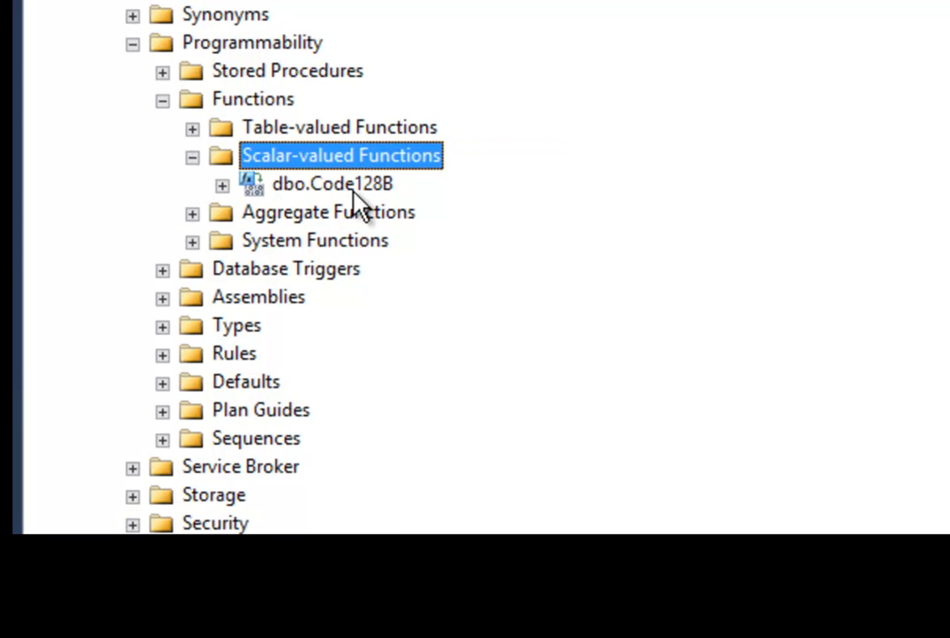
click(330, 183)
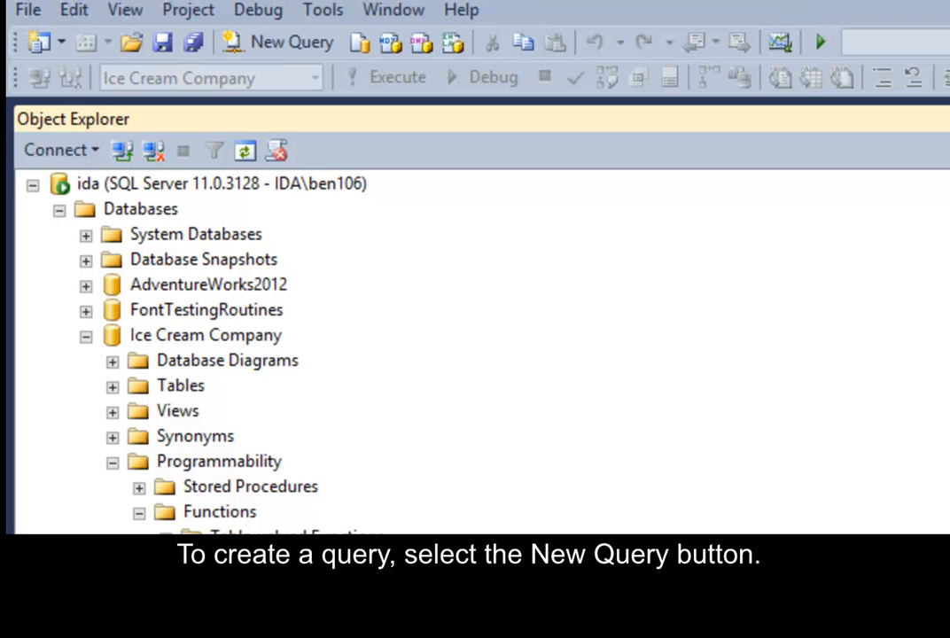
mouse_move(310, 532)
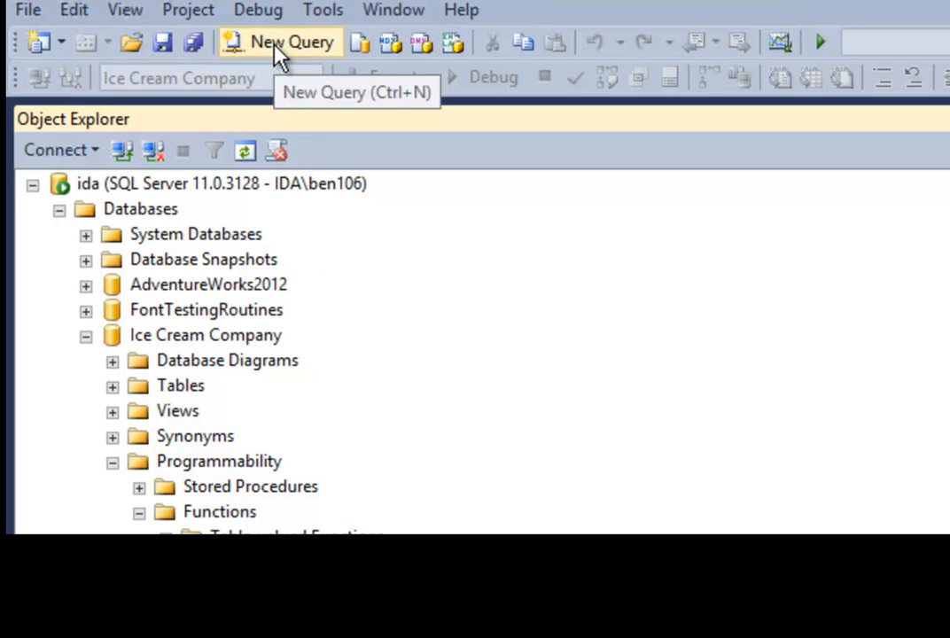
- Open a blank SQLQuery3 query tab and place the cursor in it
click(293, 43)
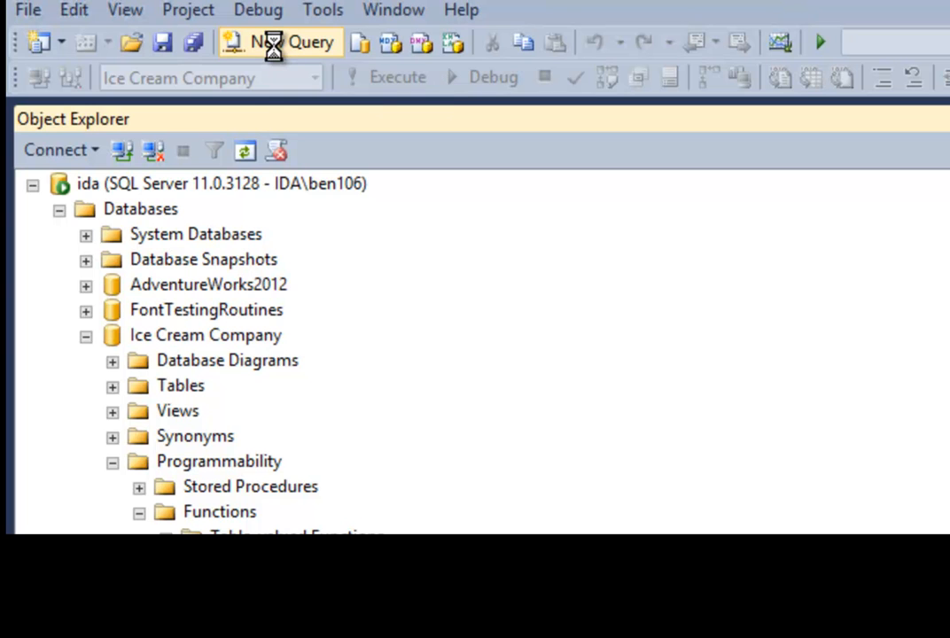
click(298, 43)
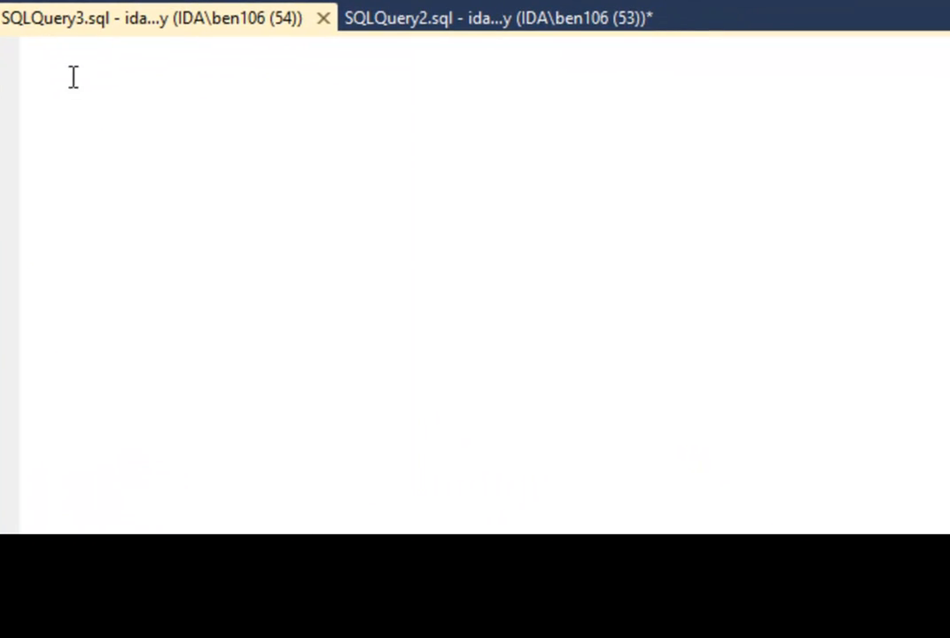
mouse_move(77, 67)
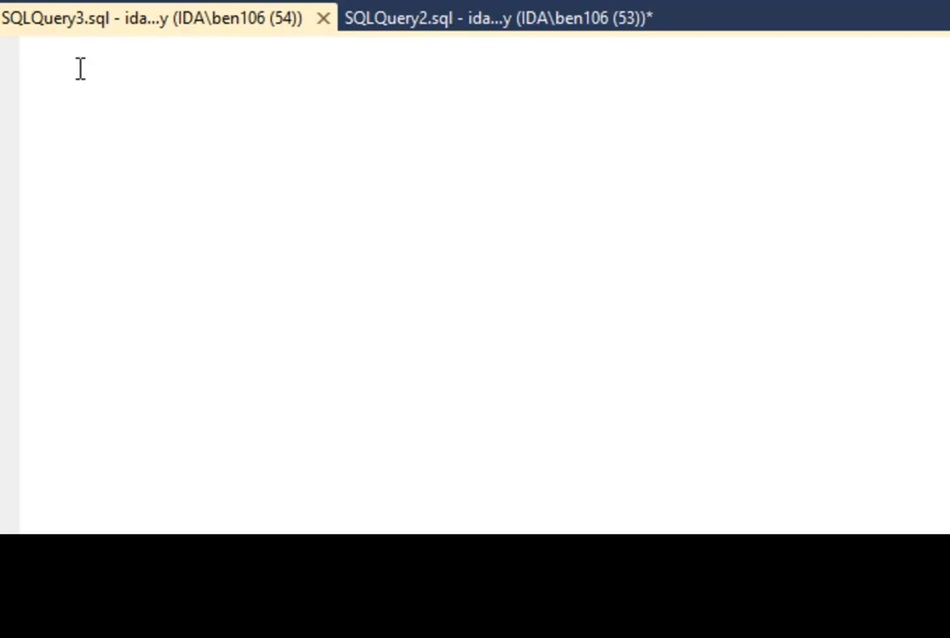
- Write SELECT [Employee ID], [Employee Name], [Ice Cream Type] using IntelliSense
text(SELEC)
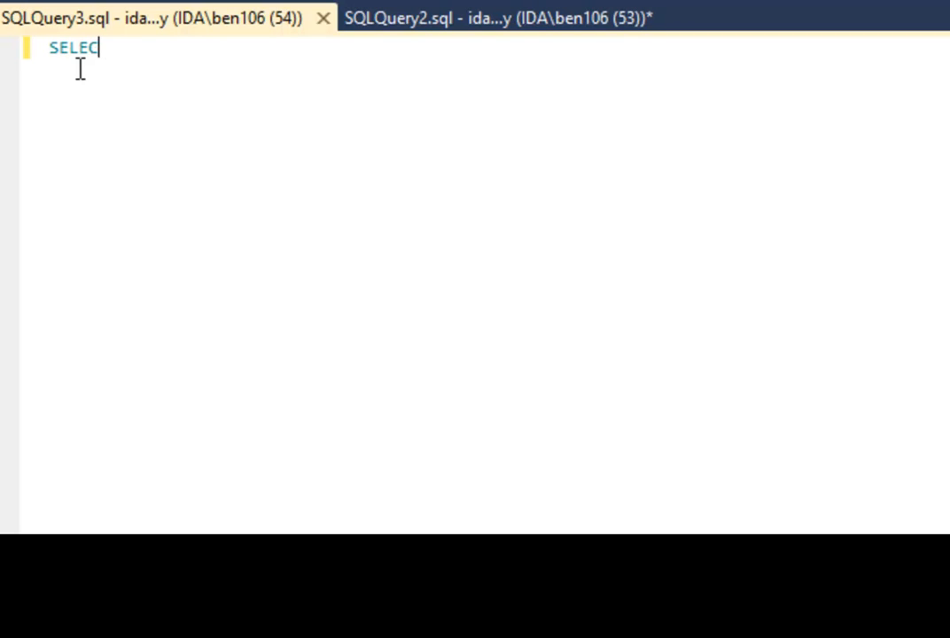
text(T)
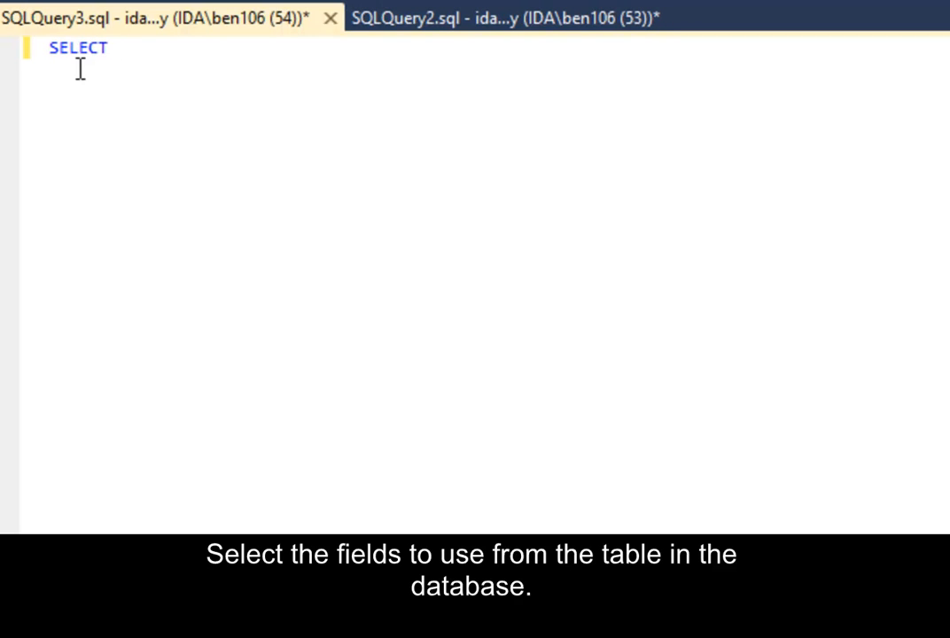
text([)
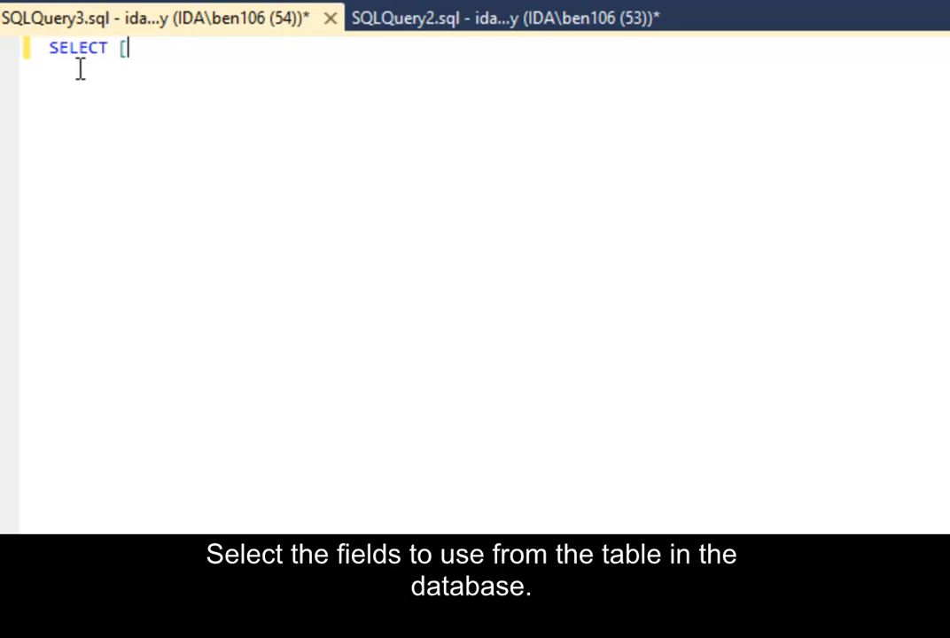
text(Empl)
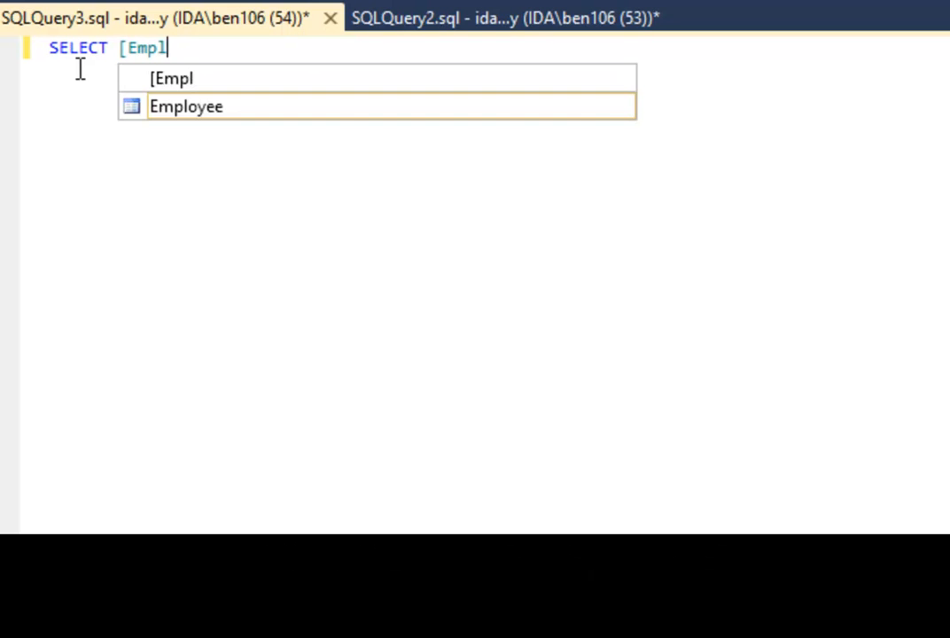
mouse_move(186, 107)
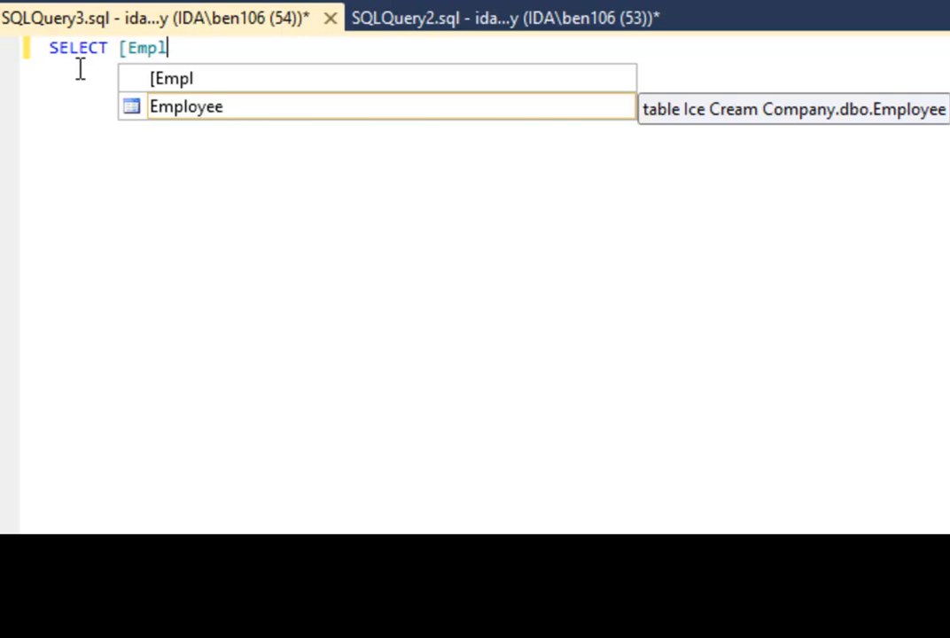
text(oyee ID)
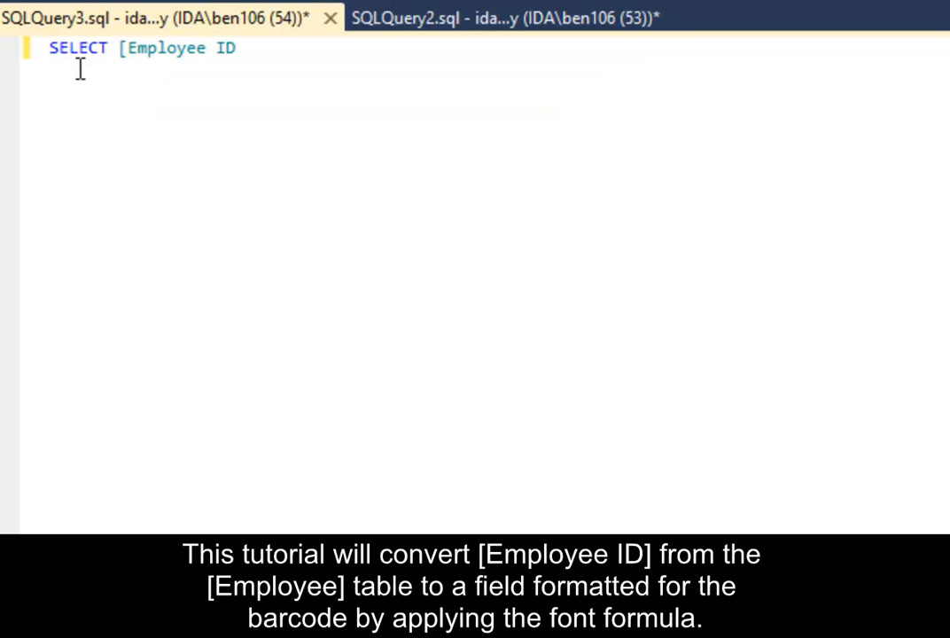
text(])
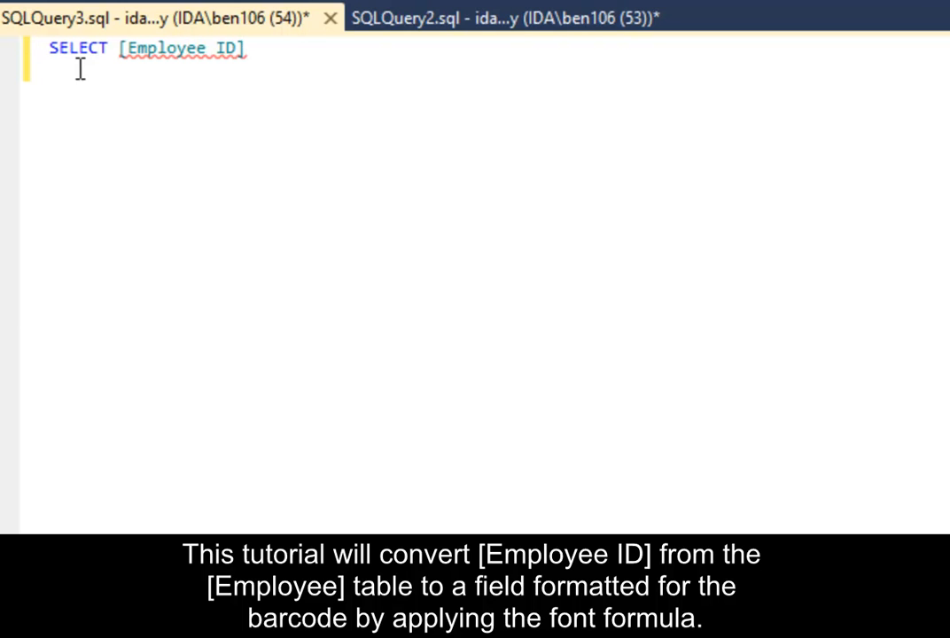
text(,)
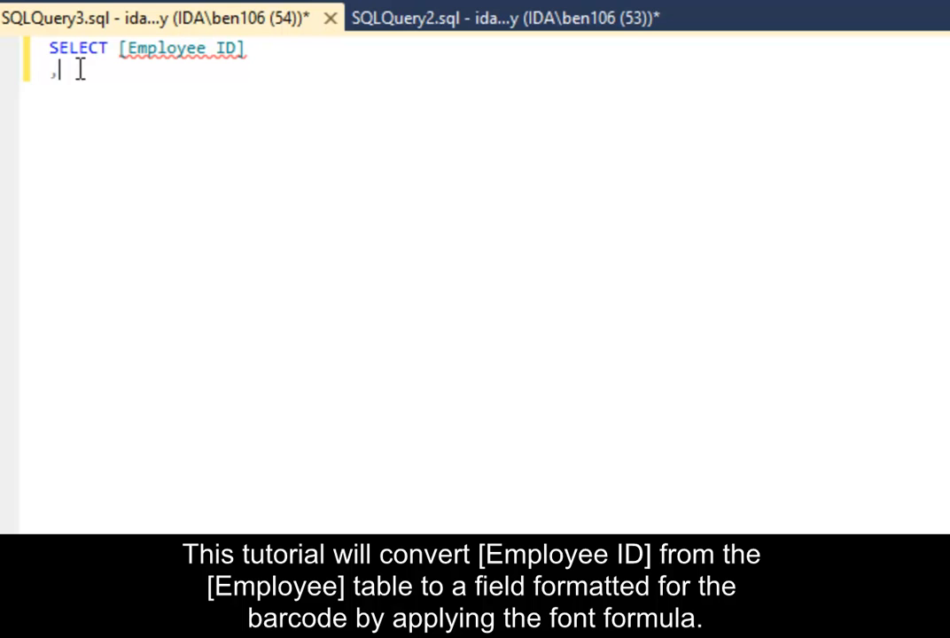
text([)
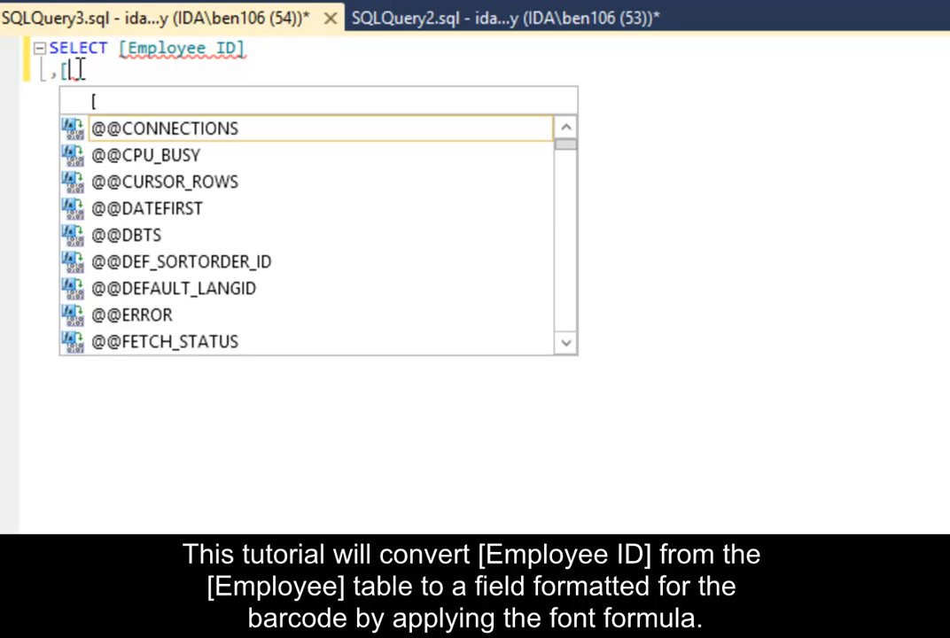
text(Employee Name)
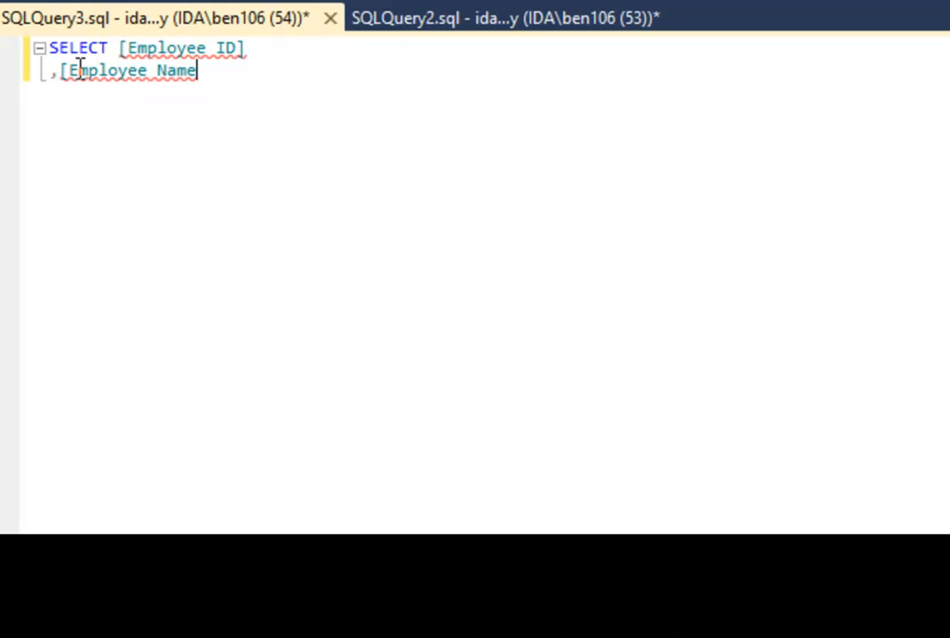
key(Enter)
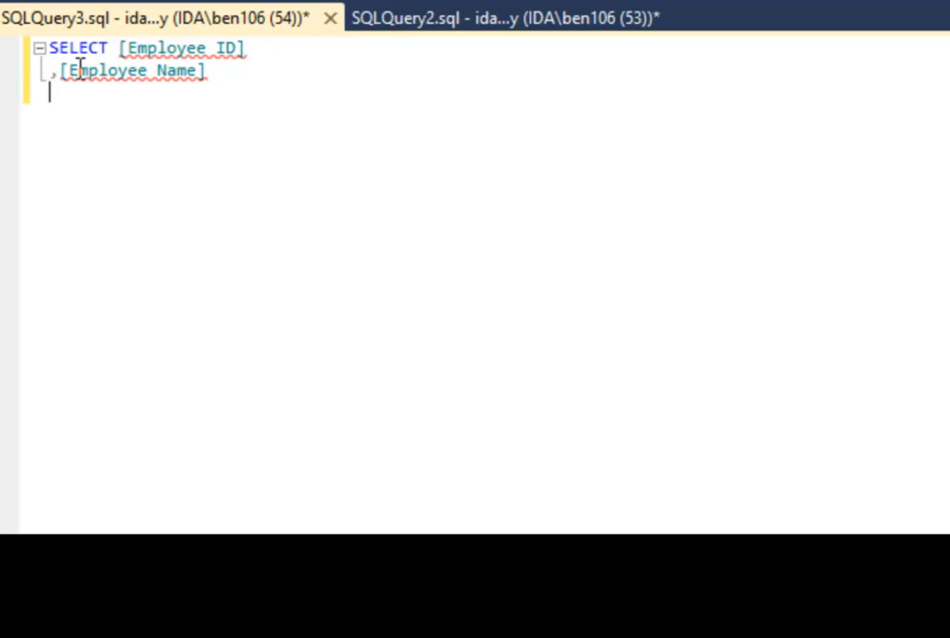
text(,)
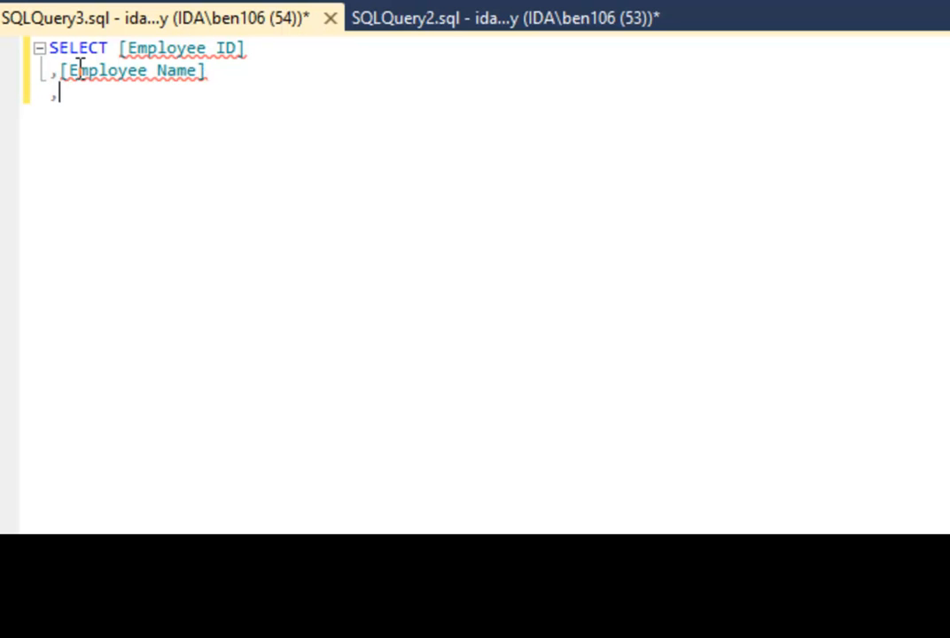
text([)
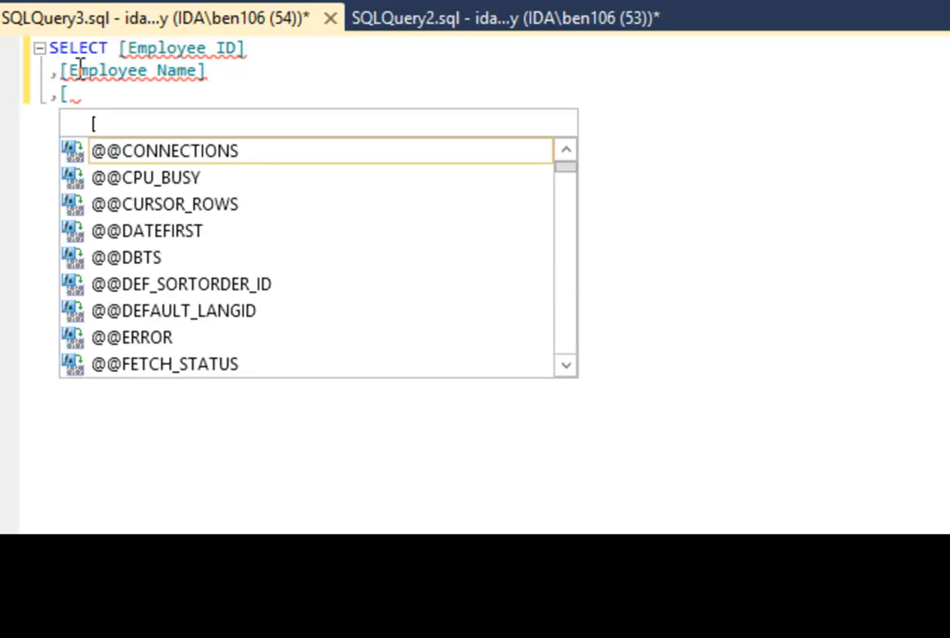
text(Ice)
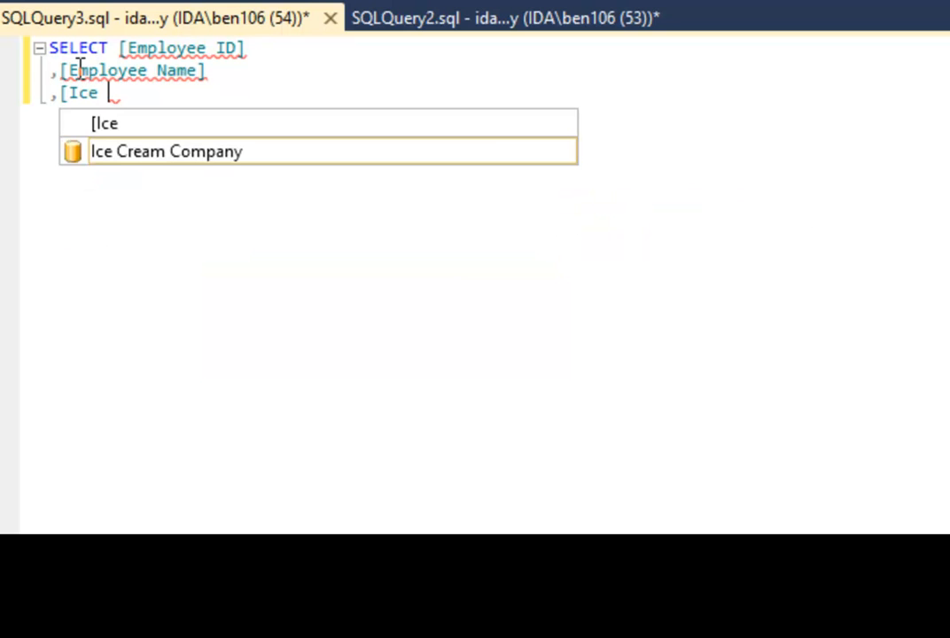
text(Cream)
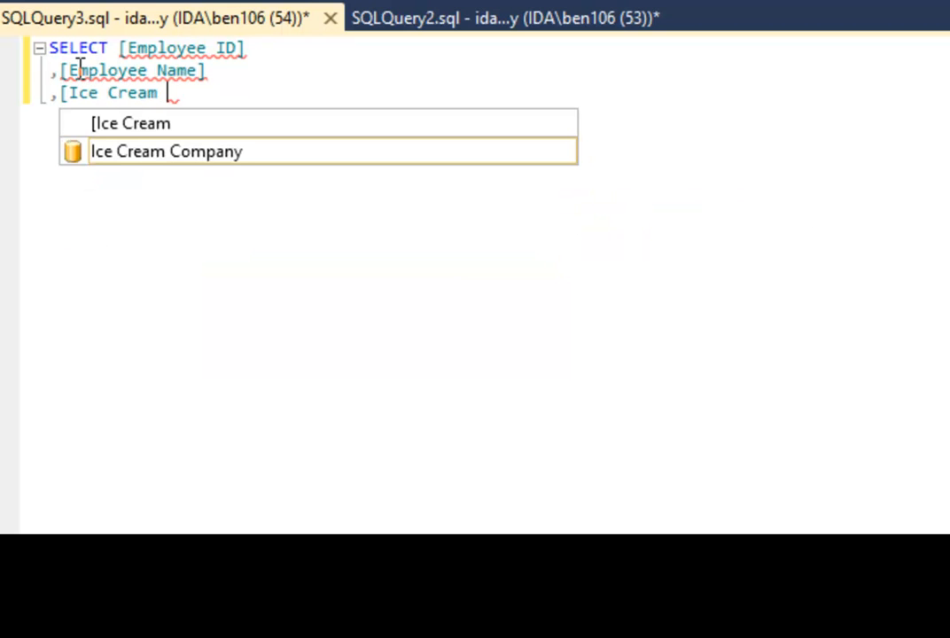
text(Type])
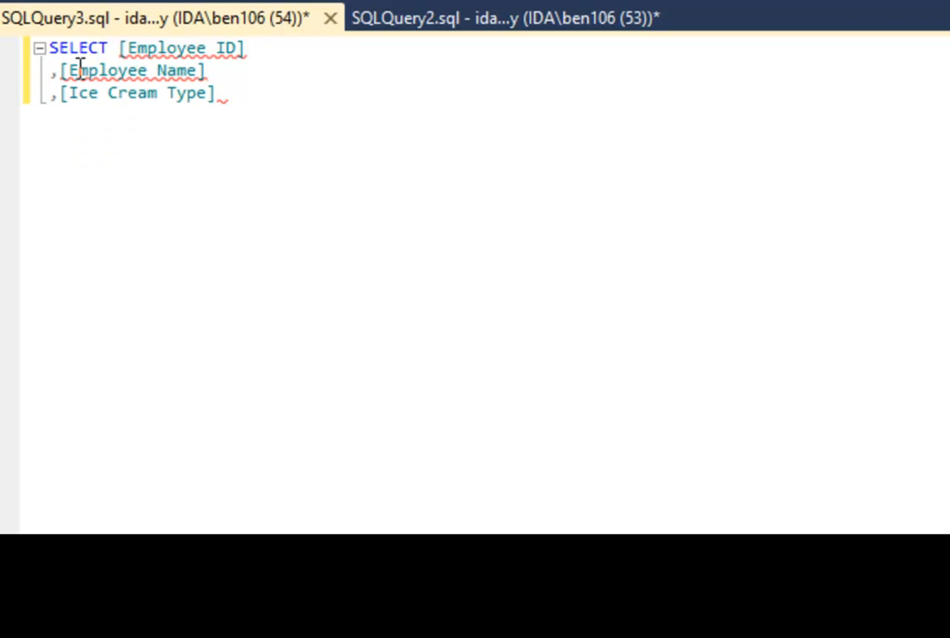
- Add FROM [Ice Cream Company].[dbo].[Employee] to the query
text(F)
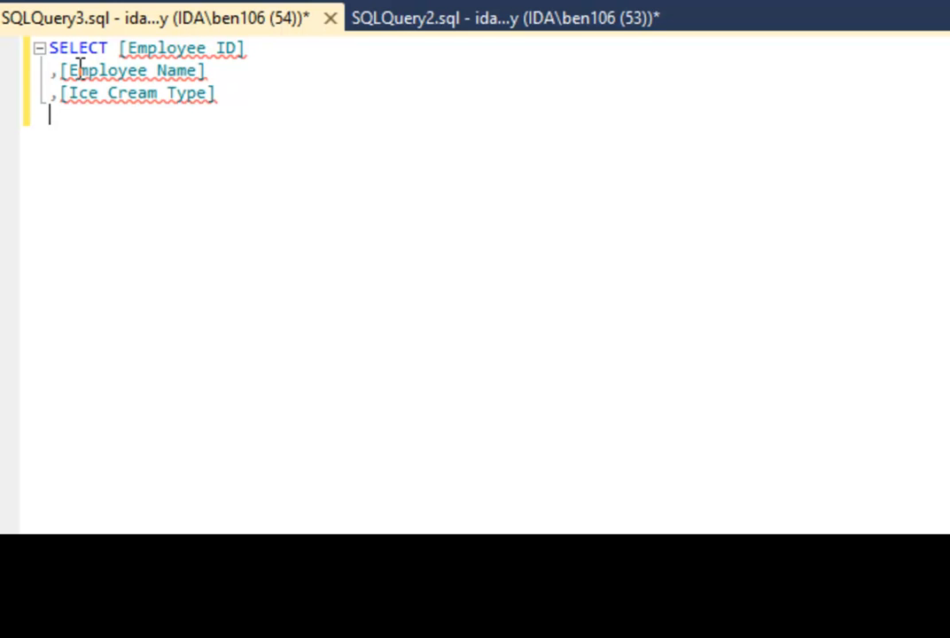
text(FROM)
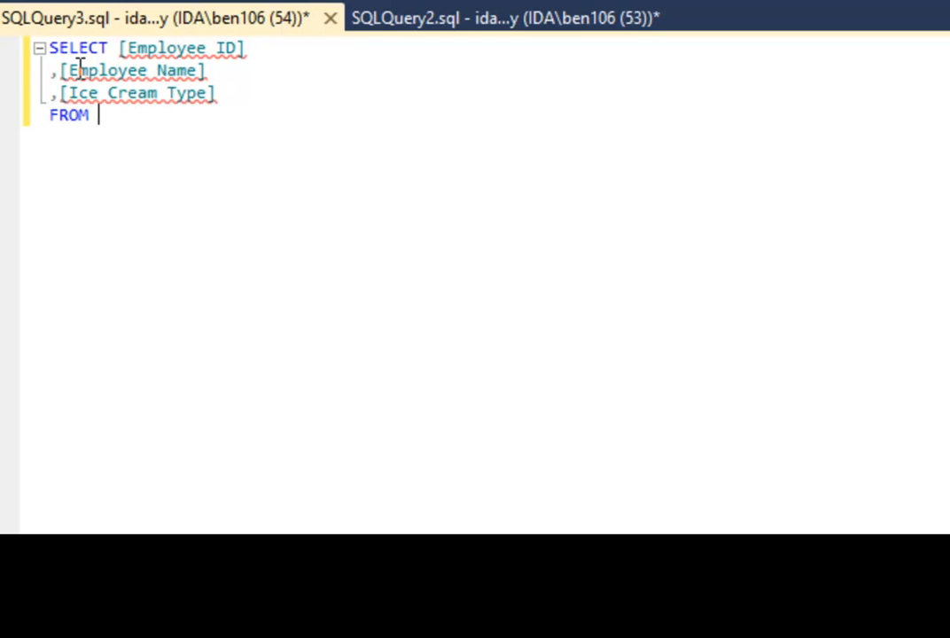
text([Ice Cream Company)
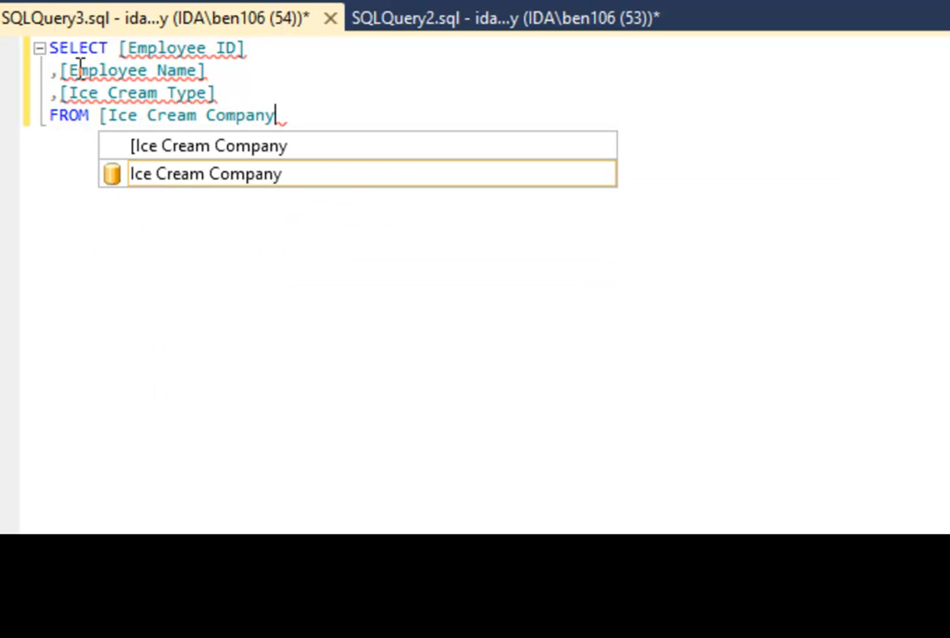
text(].)
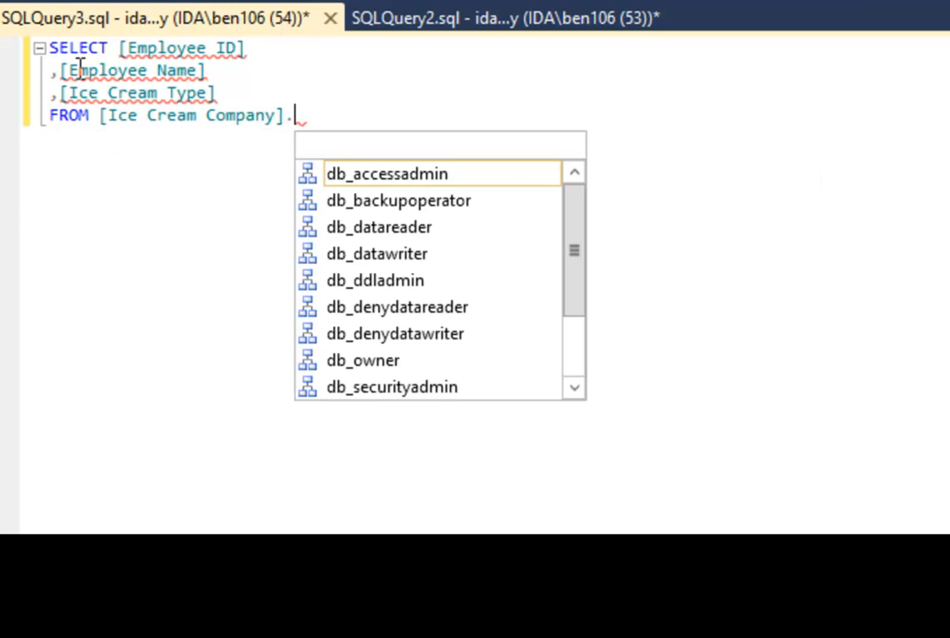
text([dbo].)
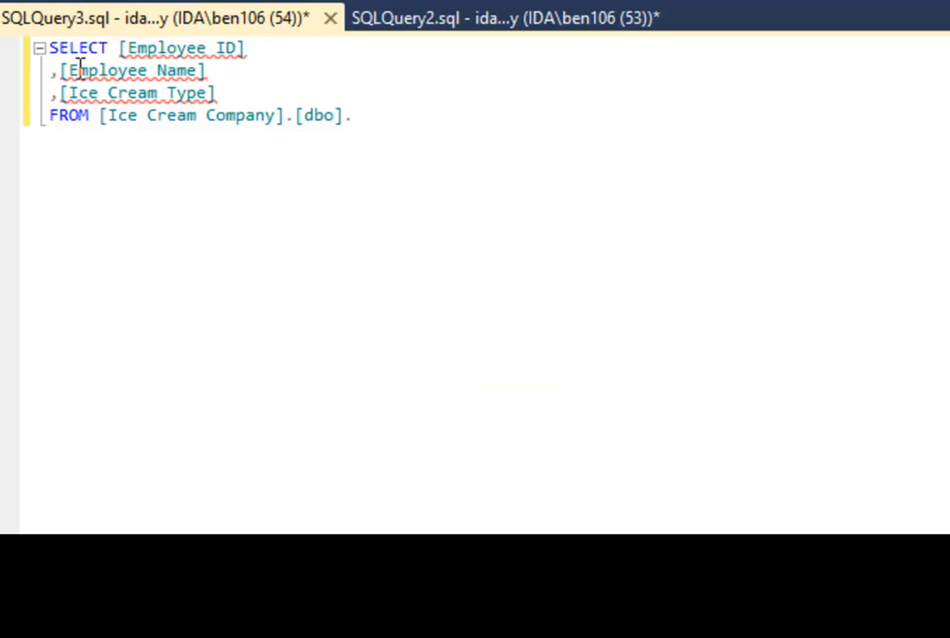
text([Employee)
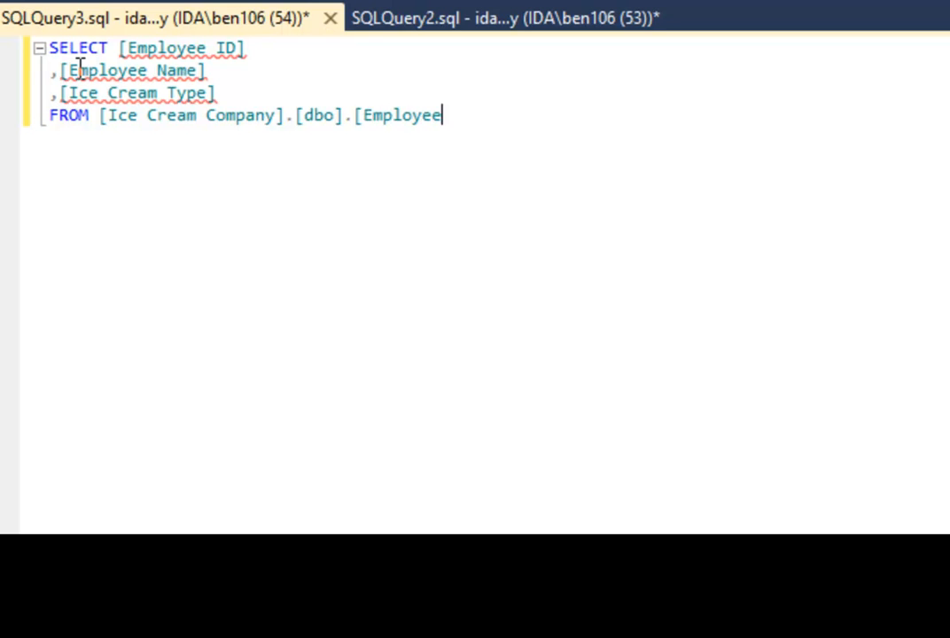
text(])
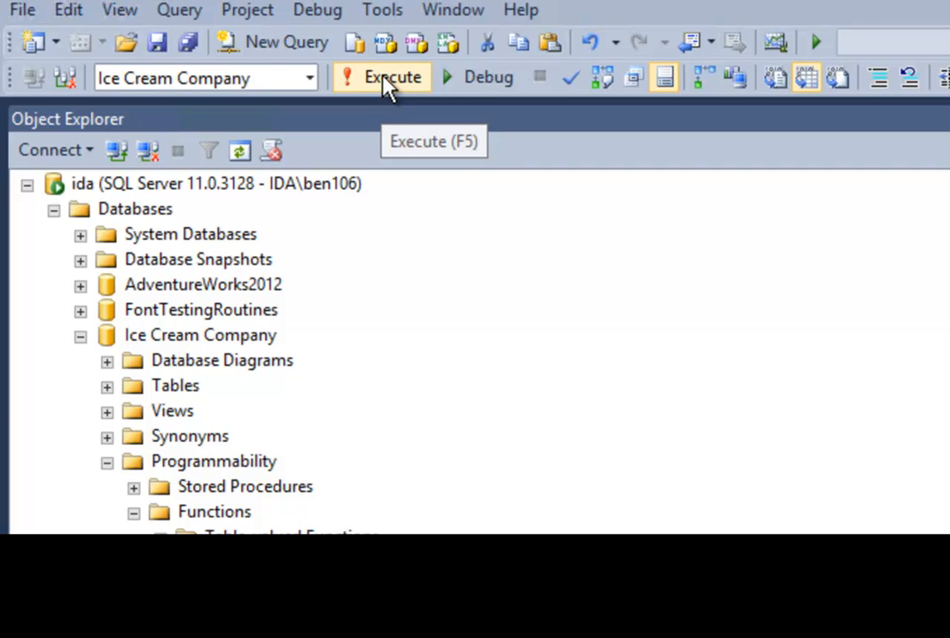
mouse_move(107, 390)
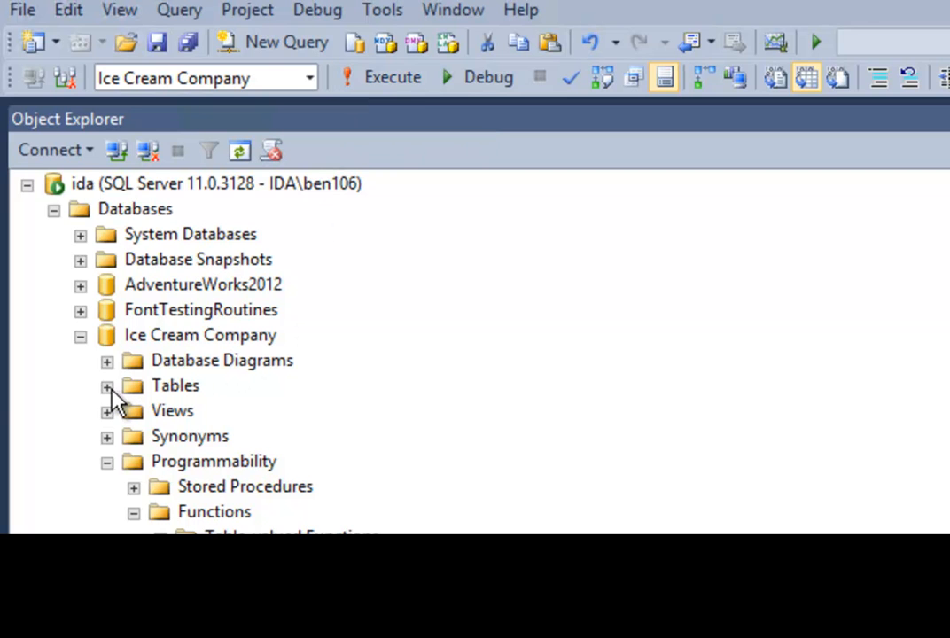
- Expand the database tables and execute the query to list the five employees
click(107, 387)
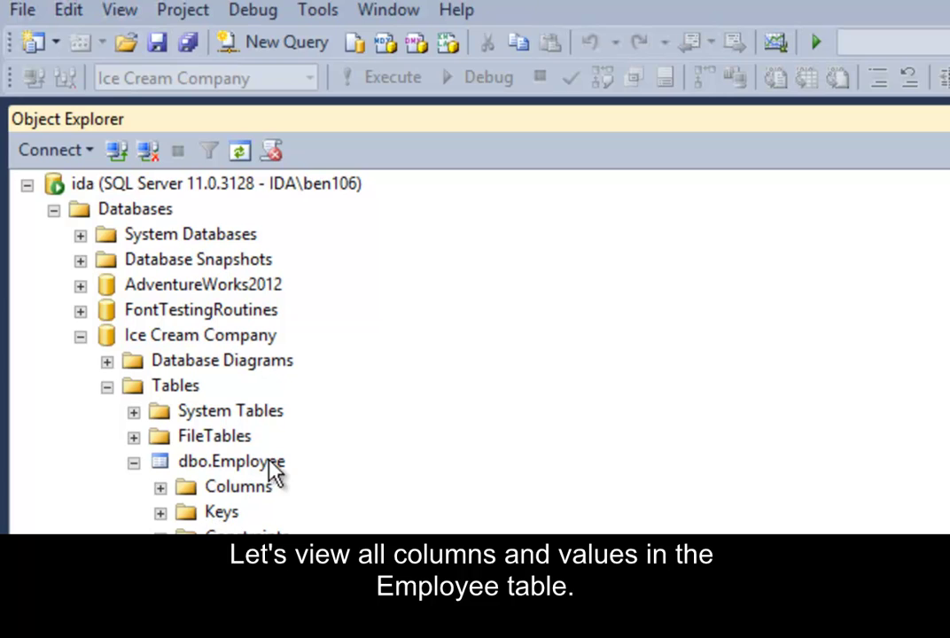
mouse_move(599, 121)
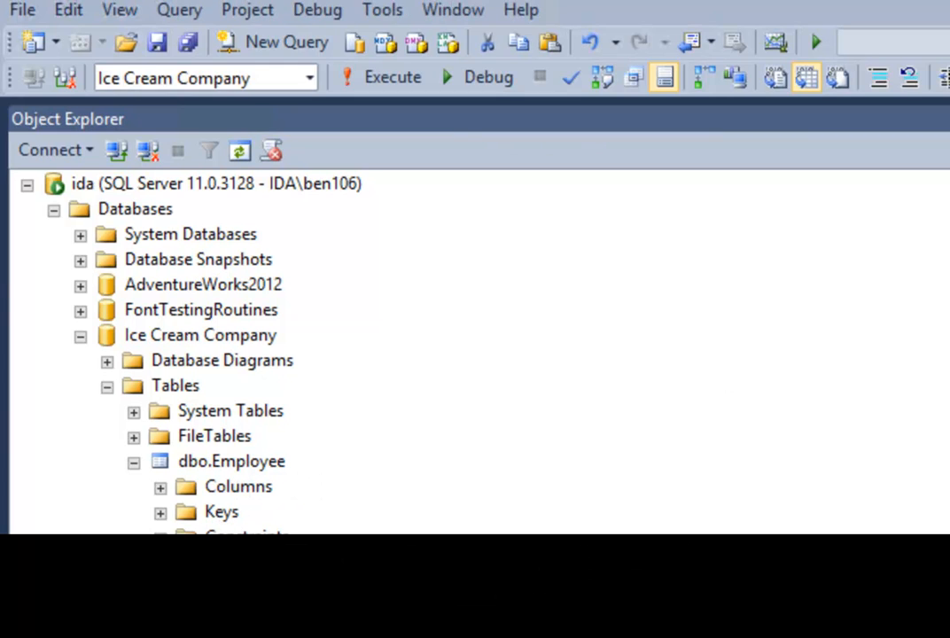
click(392, 78)
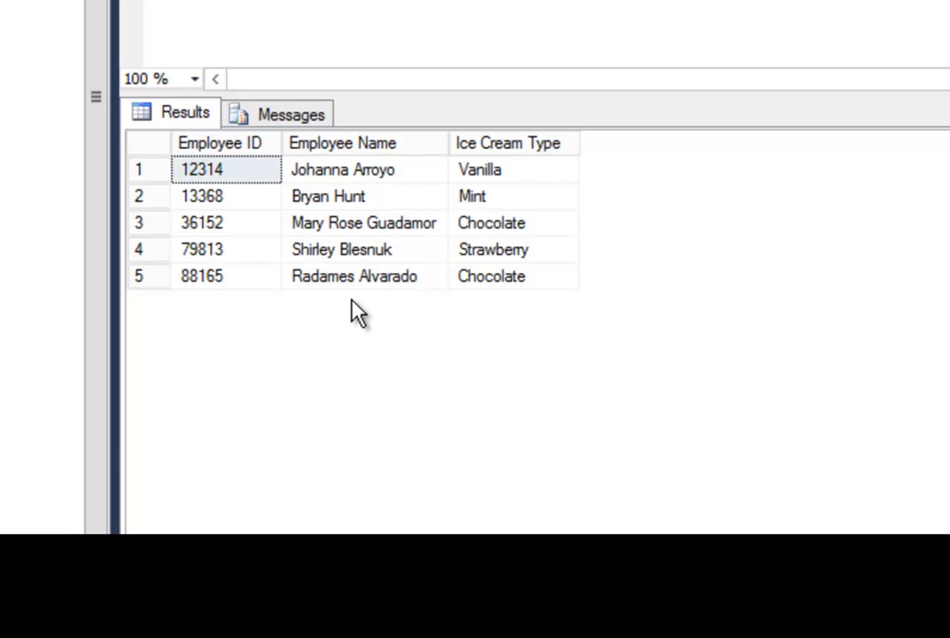
mouse_move(202, 159)
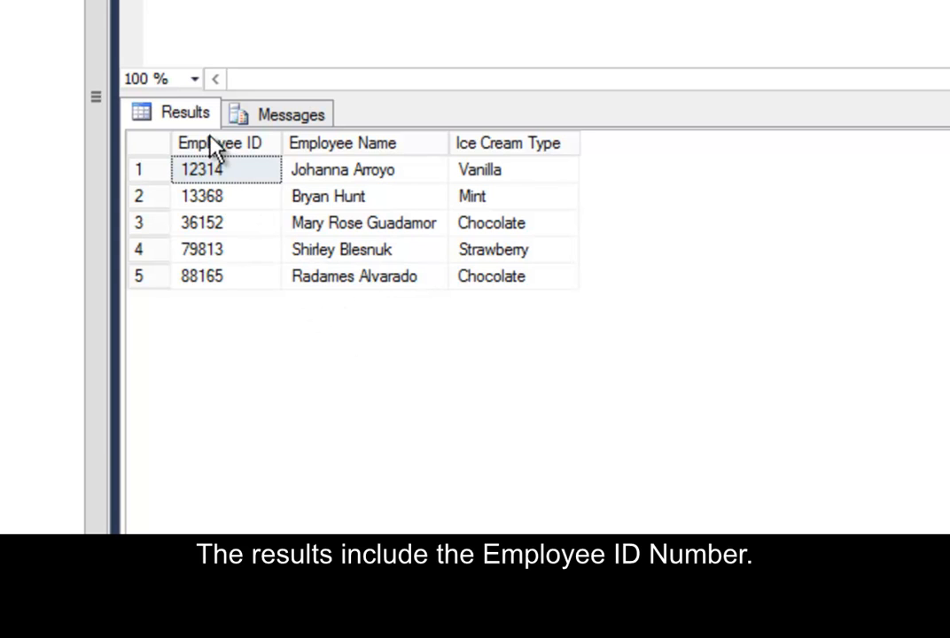
mouse_move(220, 173)
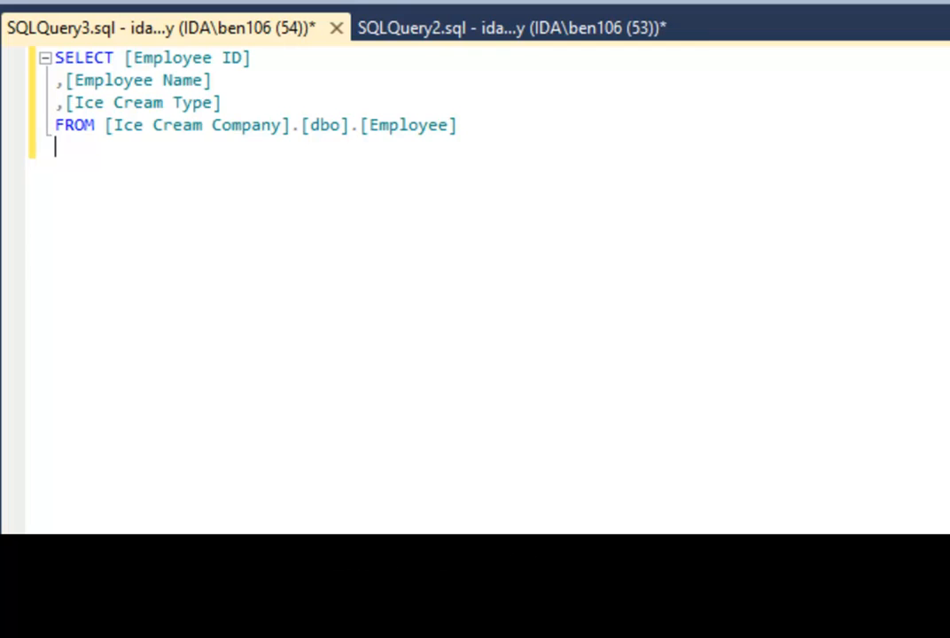
- Wrap [Employee ID] in [Ice Cream Company].dbo.Code128B(...) and alias it AS BarcodeID
text([Ice Cream Company)
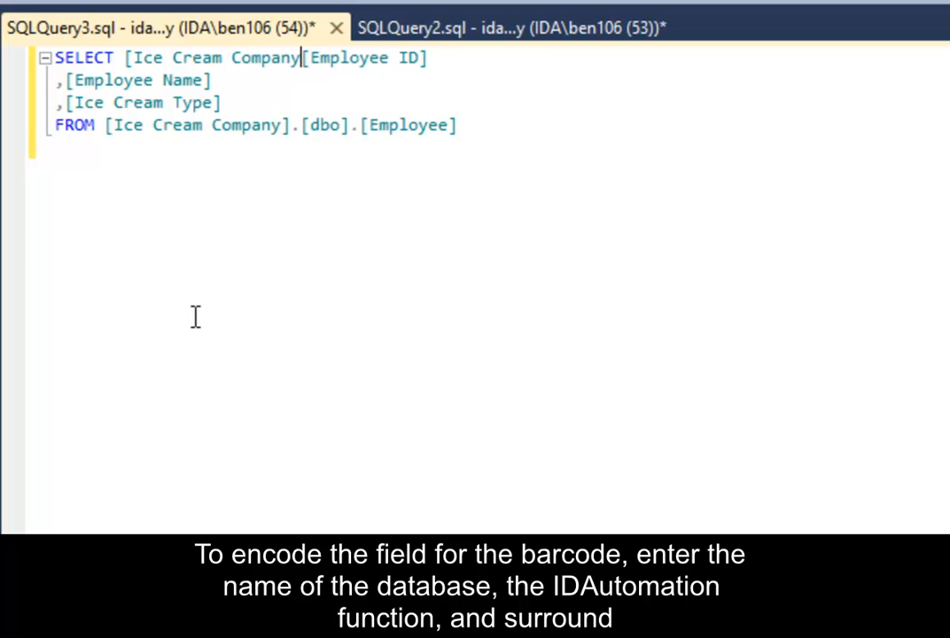
text(.dbo.)
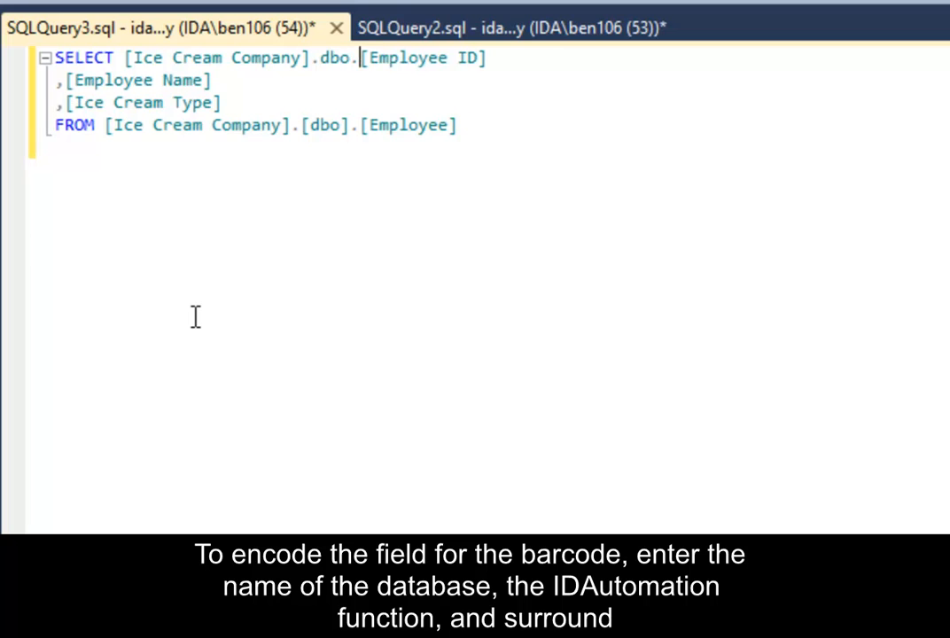
text(Code128B)
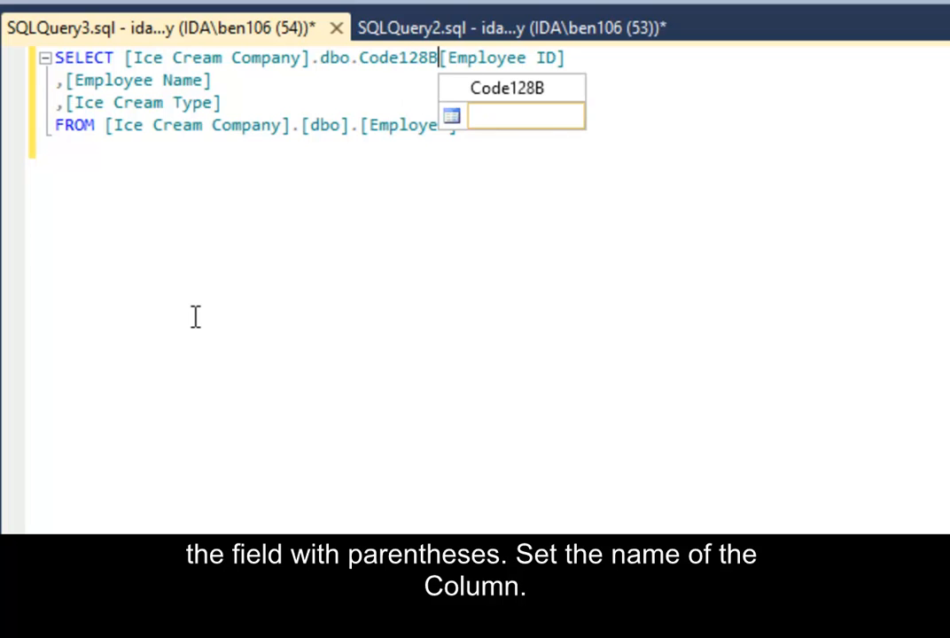
text(()
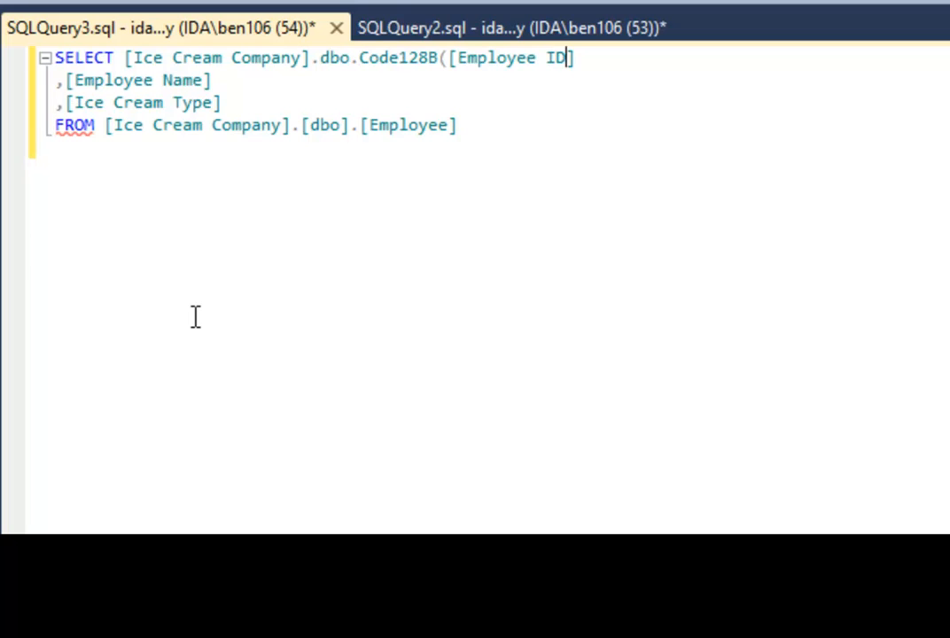
text())
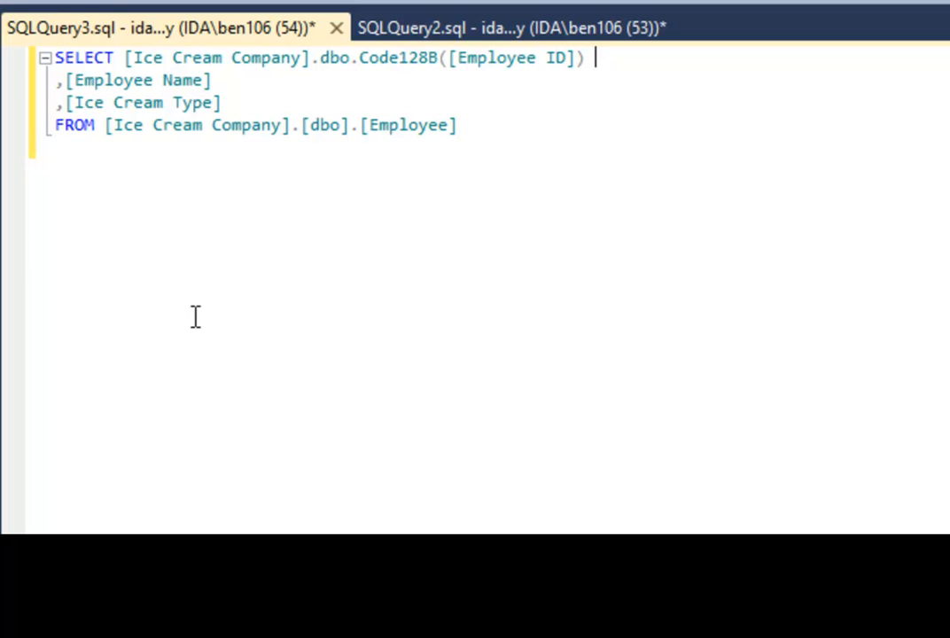
text(A)
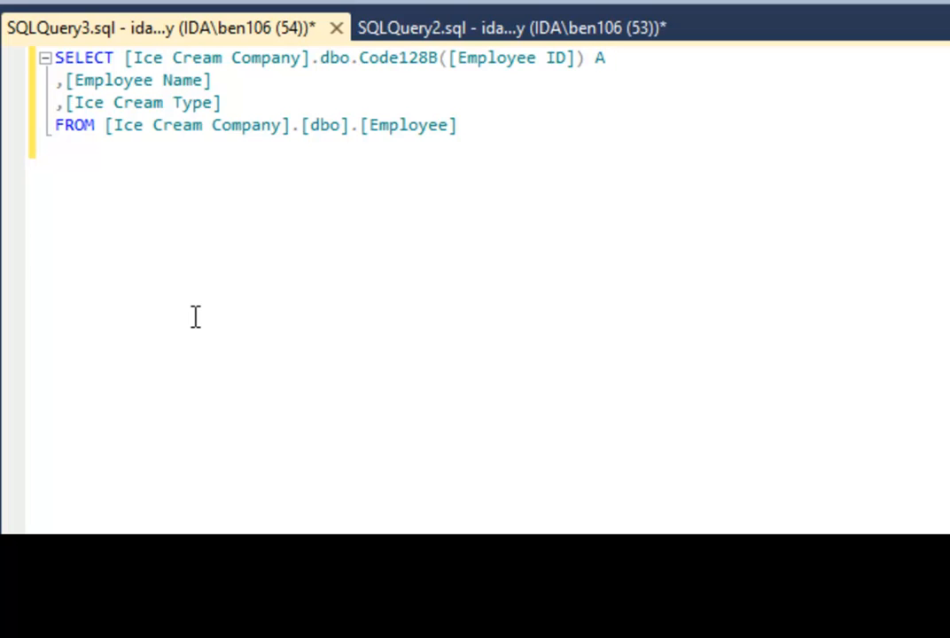
text(S Bar)
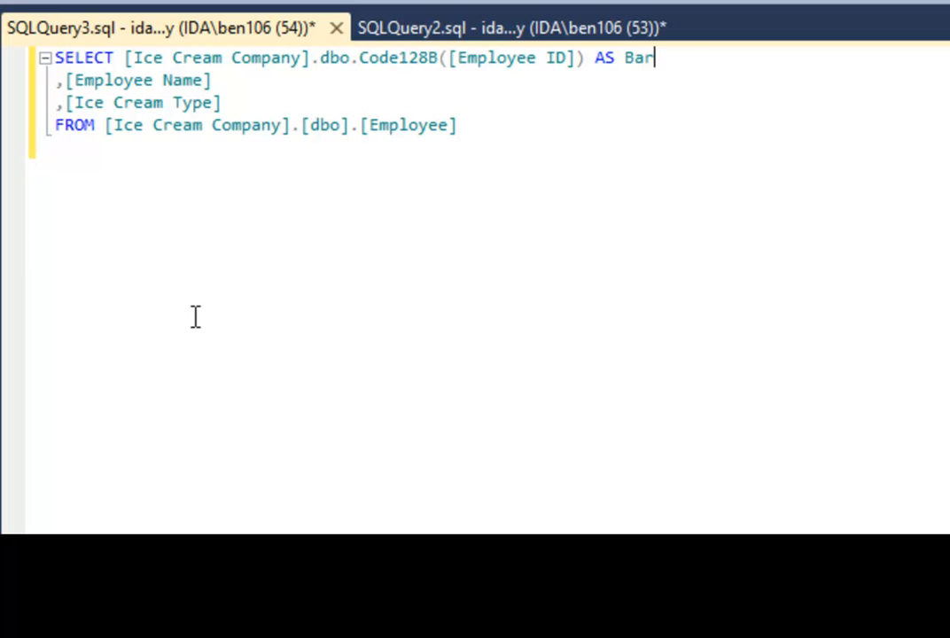
text(codeID)
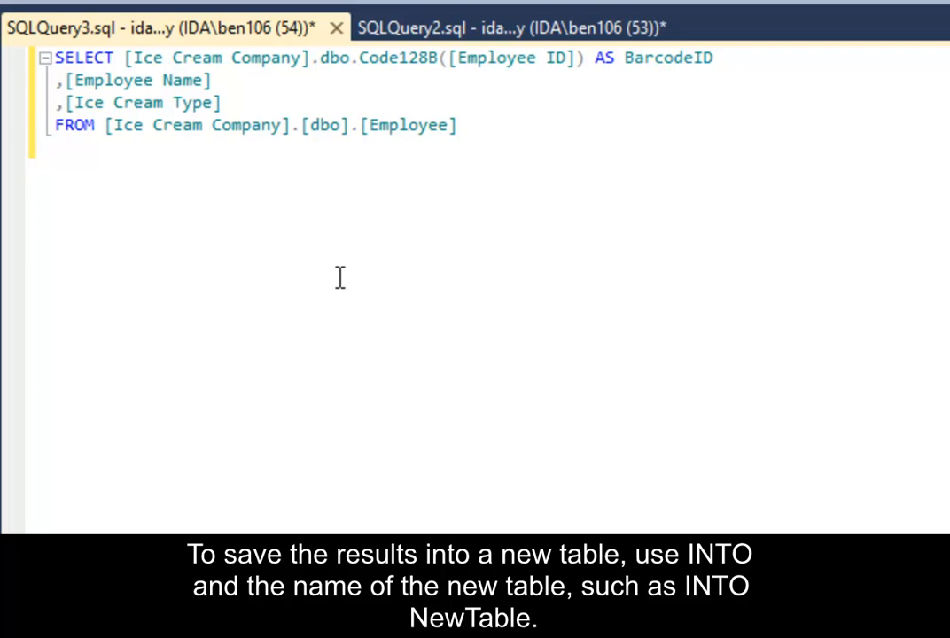
- Add INTO BarcodeTable above the FROM clause
text(INT)
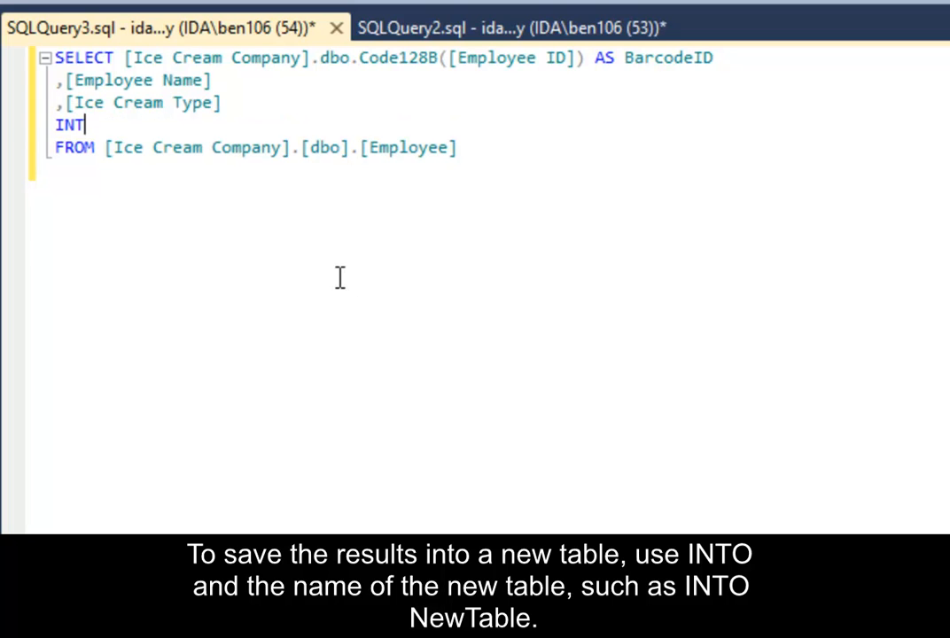
text(O)
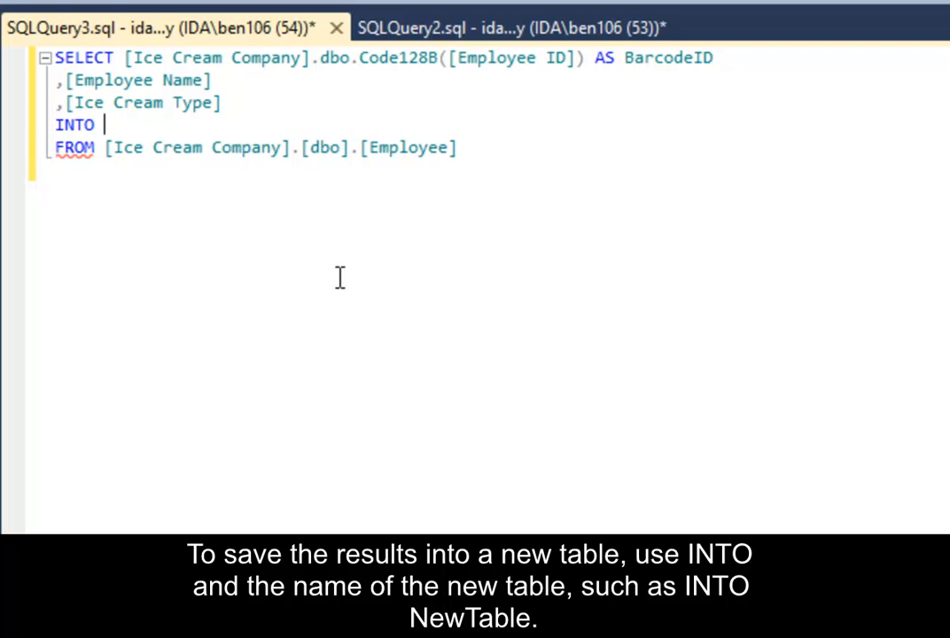
text(Barcode)
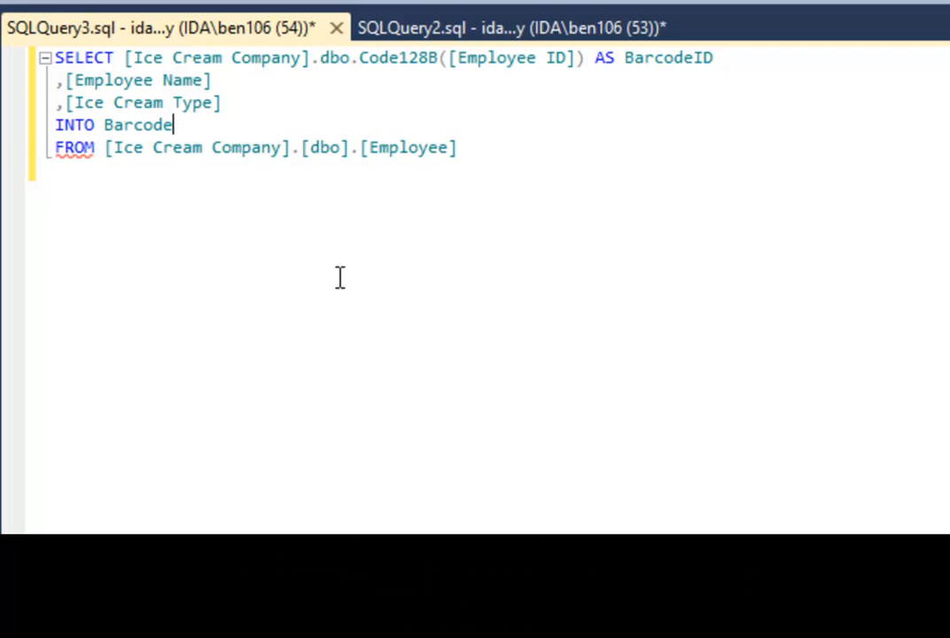
text(Table)
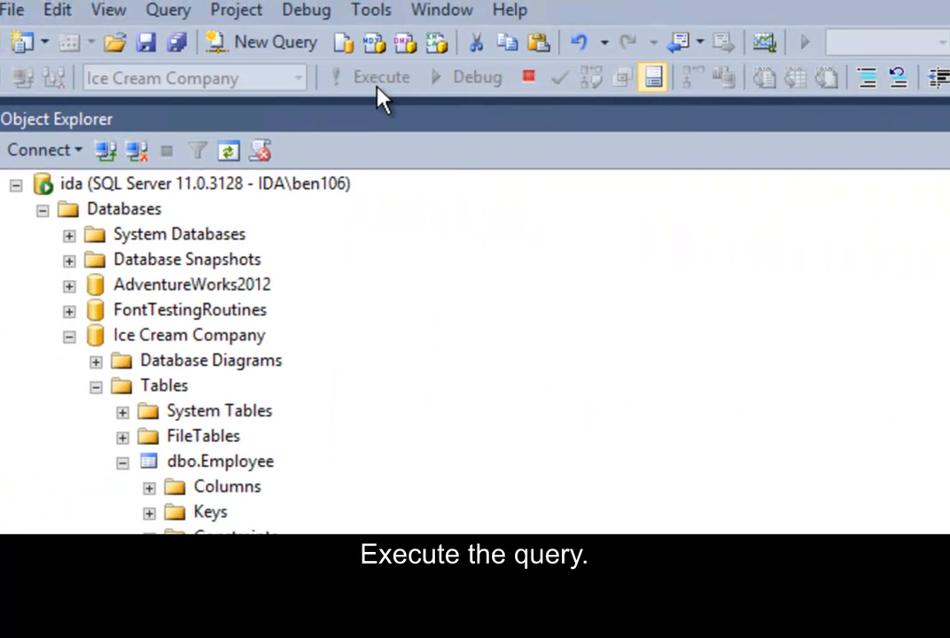
- Execute the query, refresh the Tables folder and select the new dbo.BarcodeTable
click(381, 78)
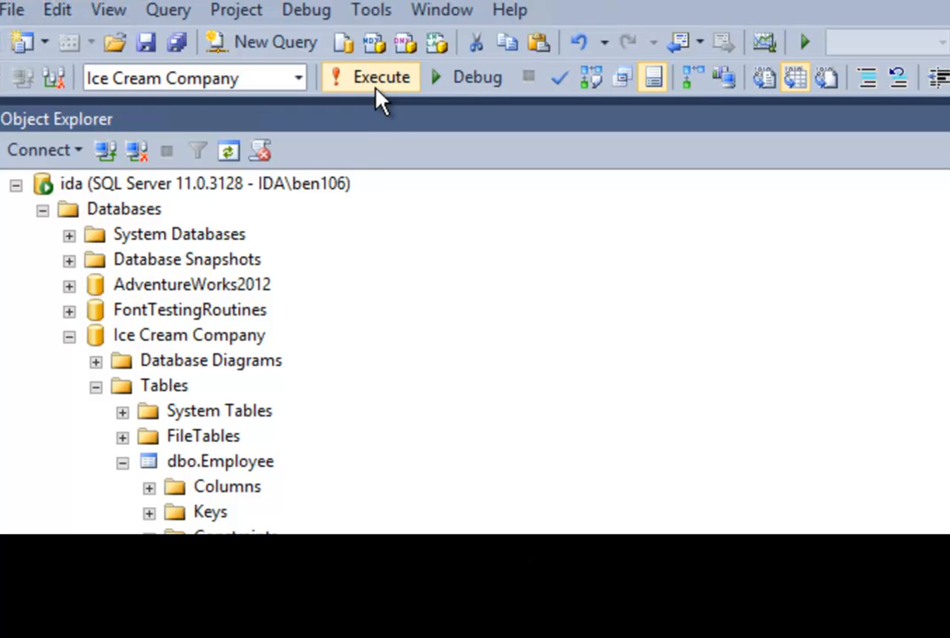
mouse_move(376, 106)
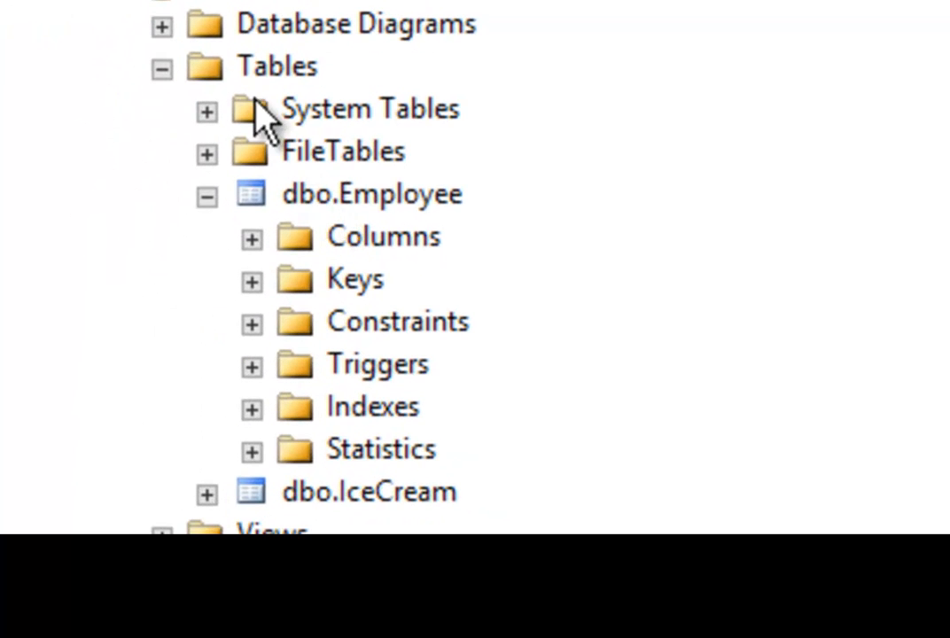
right_click(280, 65)
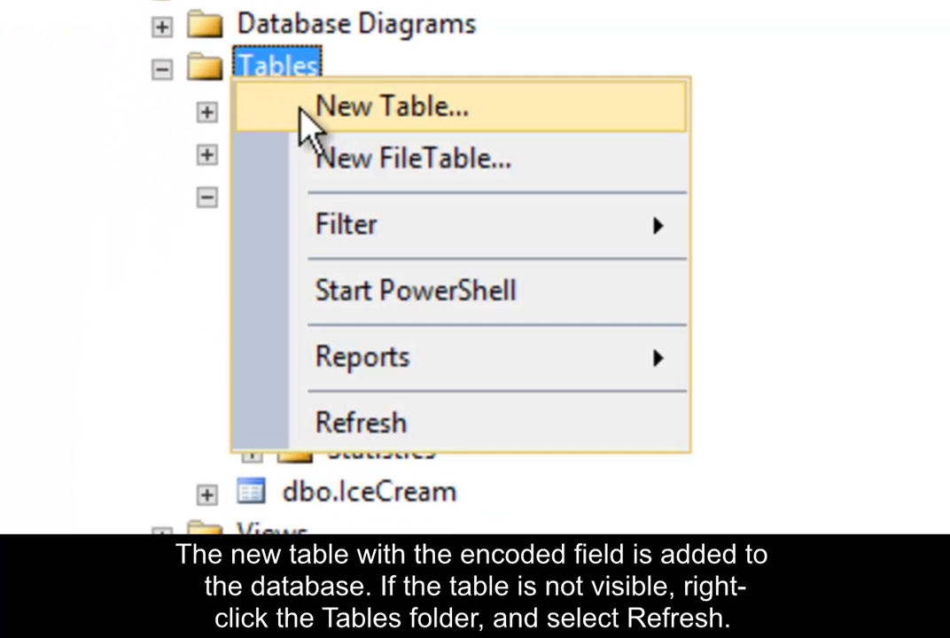
click(361, 422)
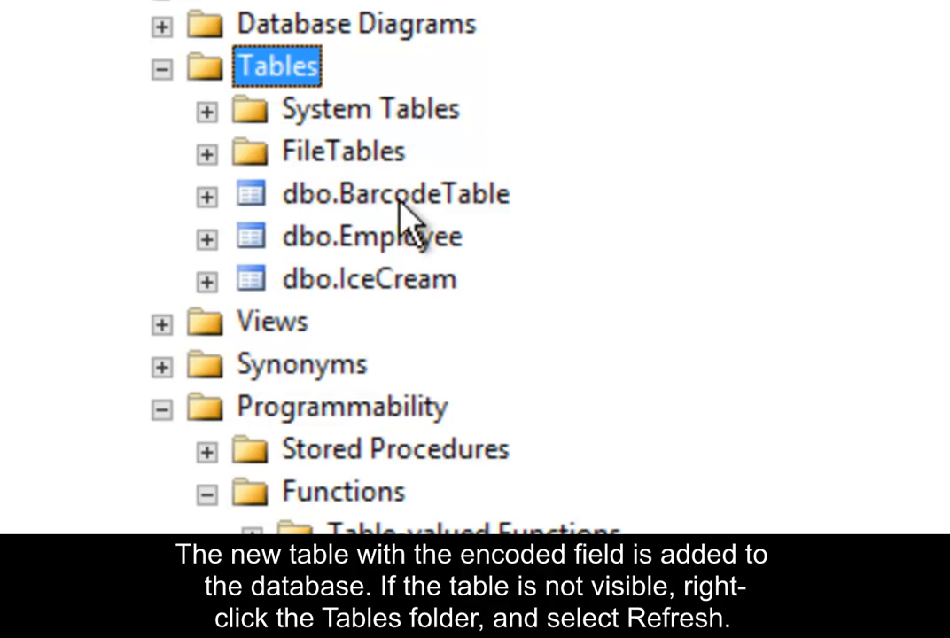
click(394, 193)
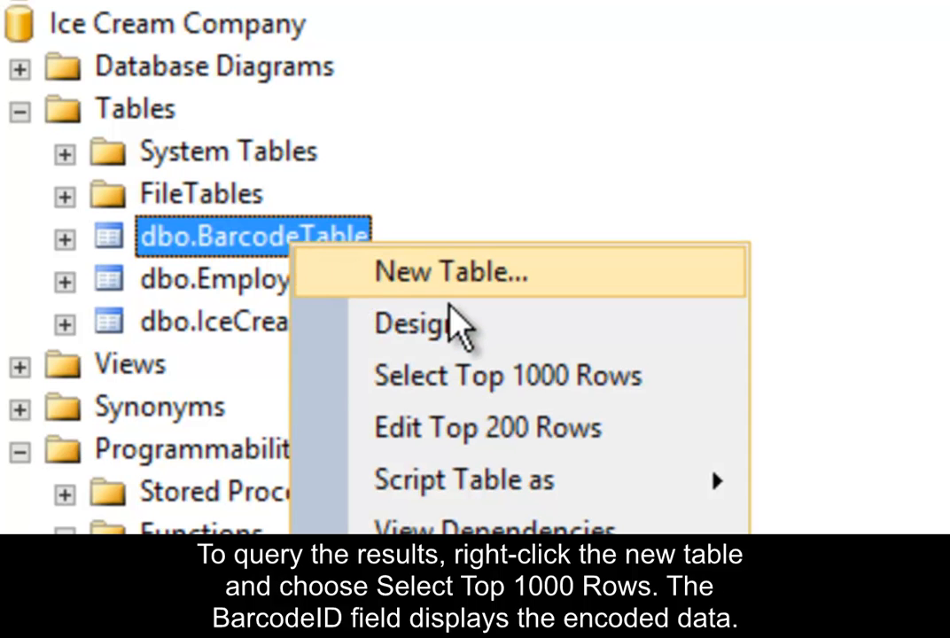
mouse_move(500, 427)
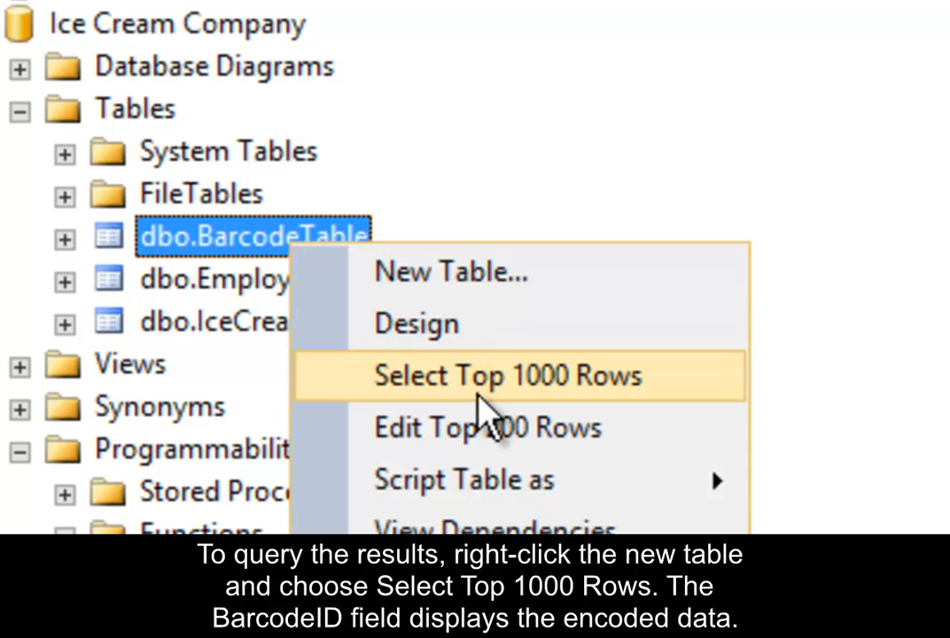
- Select the top 1000 rows of dbo.BarcodeTable to show encoded BarcodeIDs with names and ice cream types
click(511, 376)
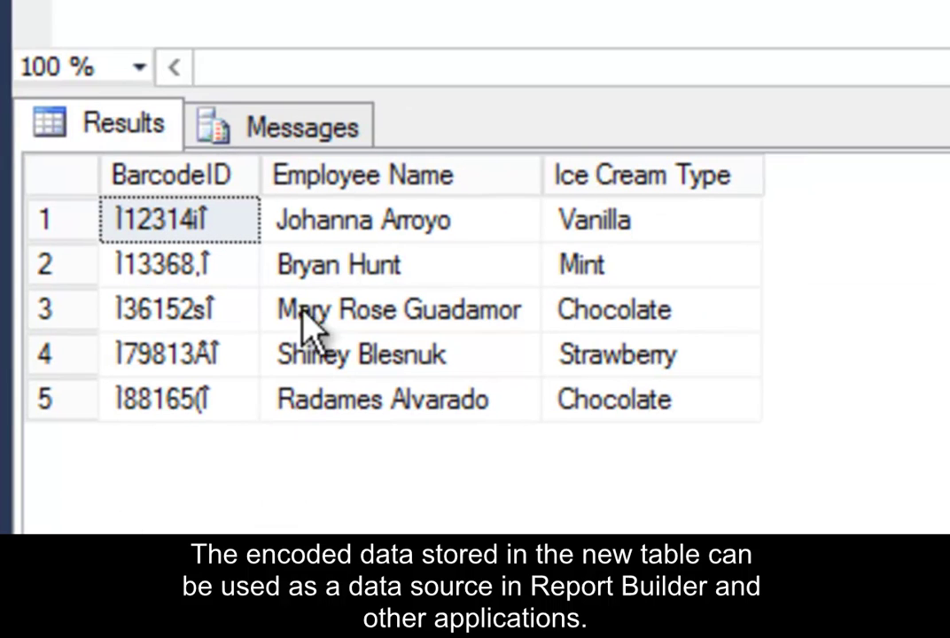
mouse_move(127, 447)
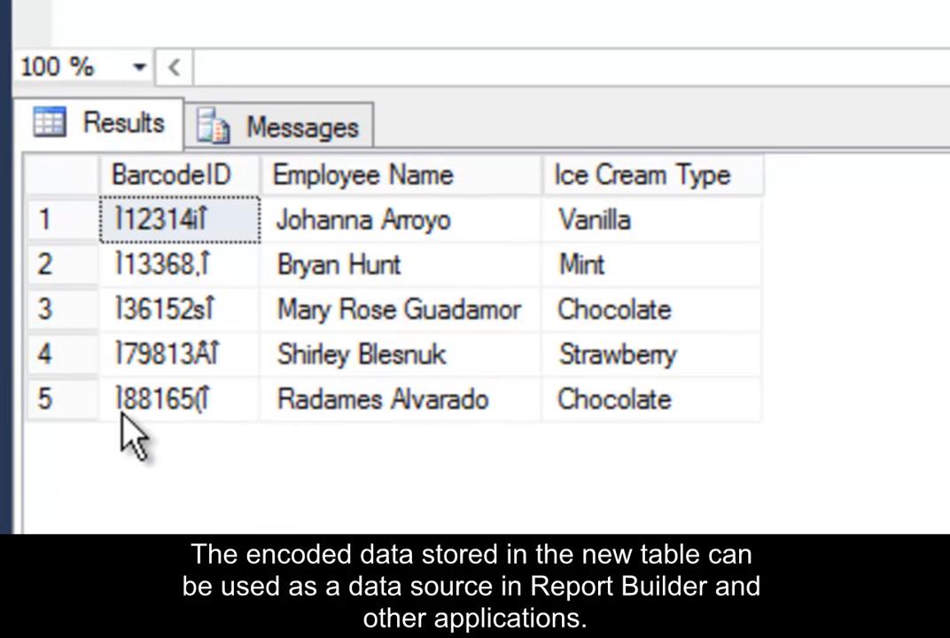
mouse_move(233, 390)
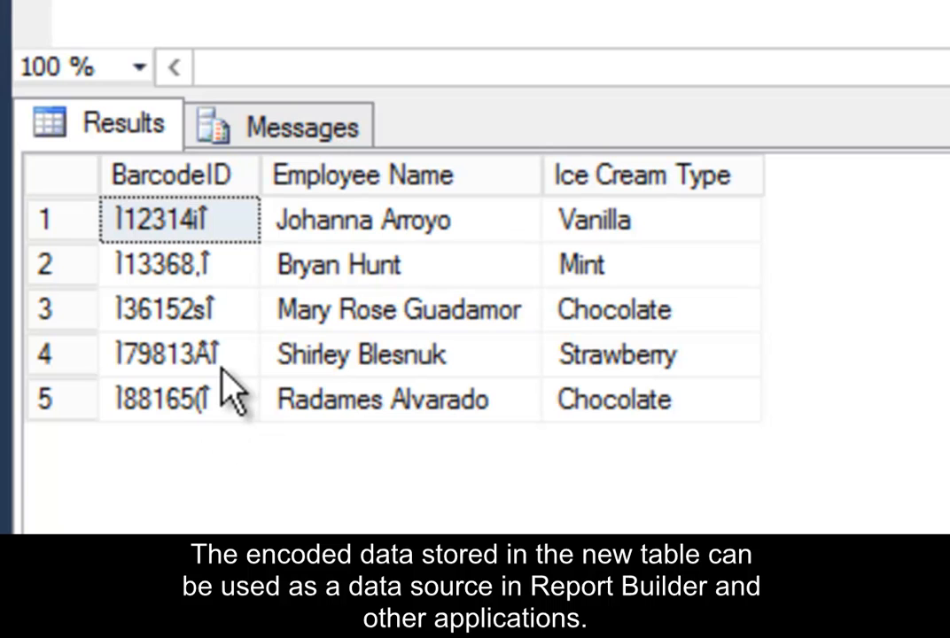
mouse_move(239, 298)
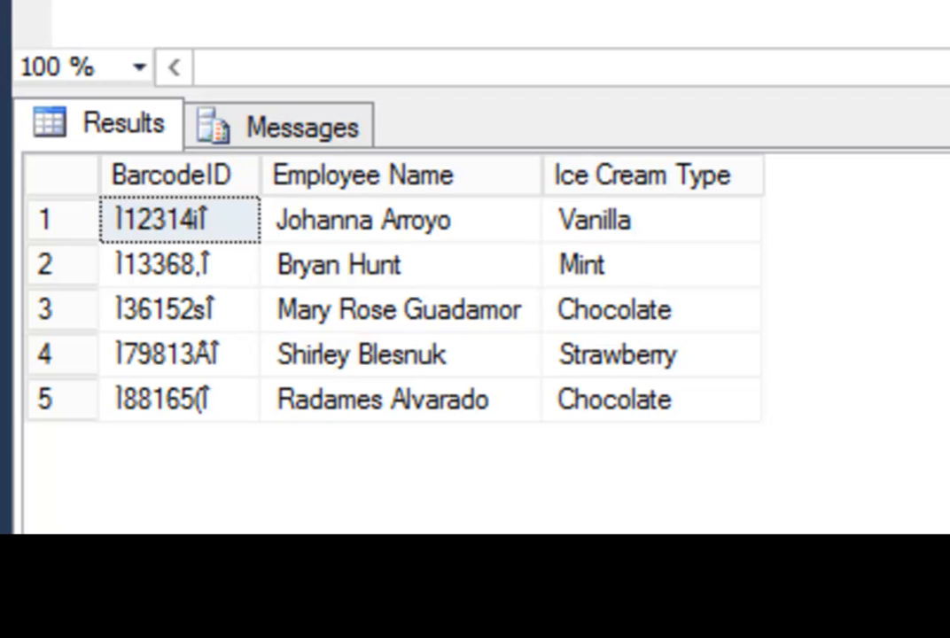
mouse_move(383, 383)
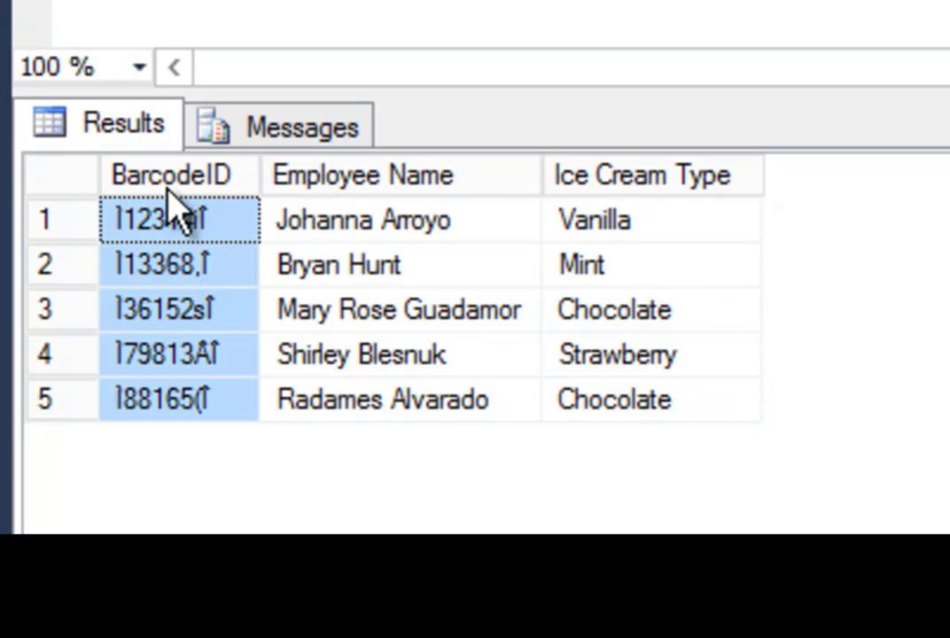
- Copy the BarcodeID results column together with its header
right_click(177, 220)
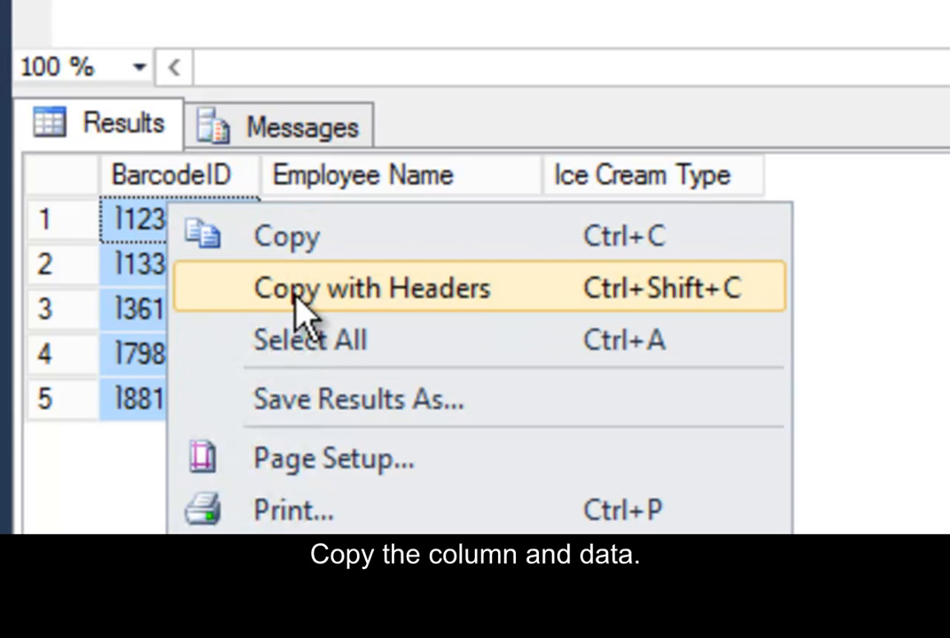
click(371, 287)
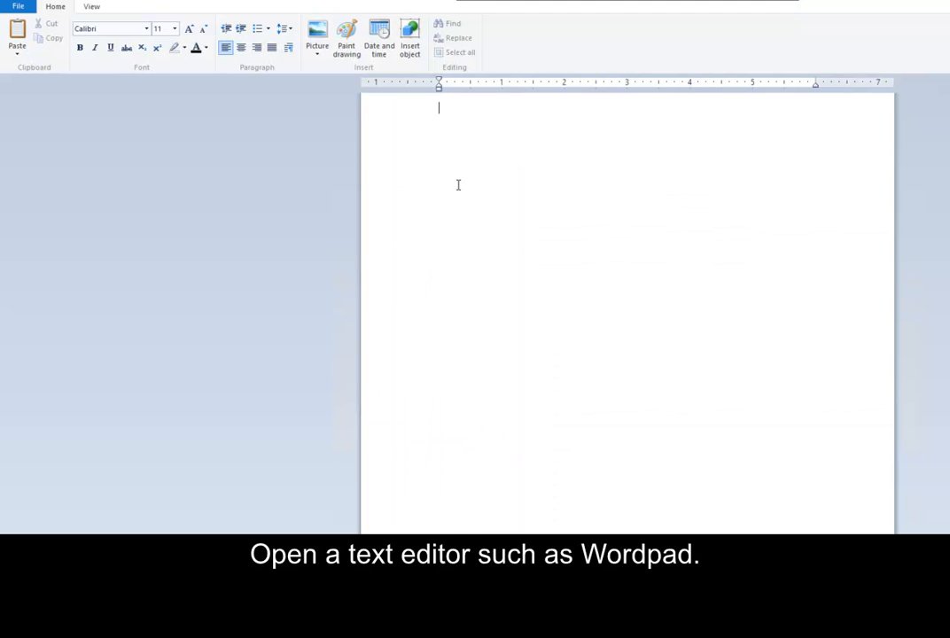
- Paste the BarcodeID header and five encoded values into WordPad and highlight the values
right_click(458, 184)
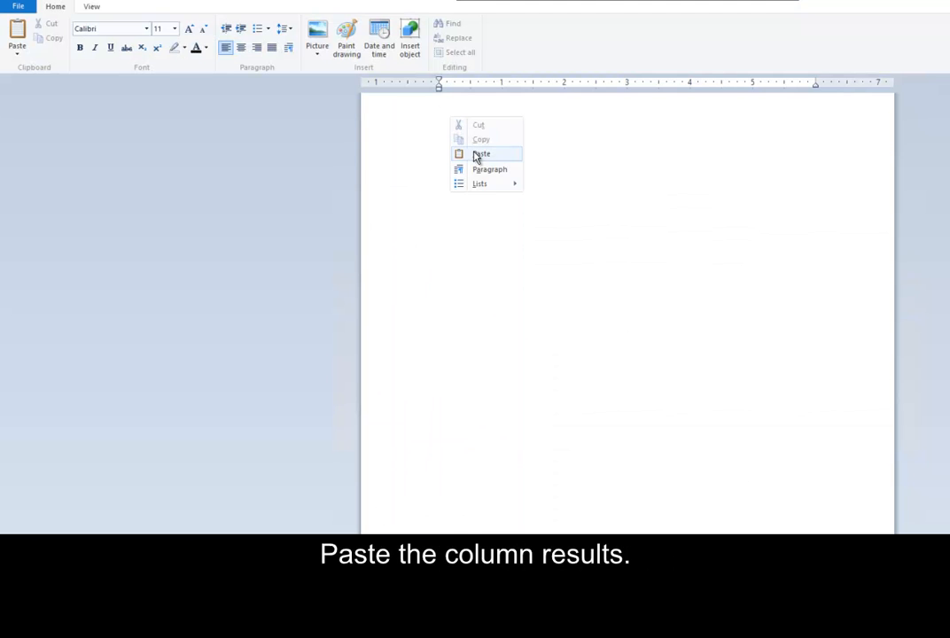
click(480, 153)
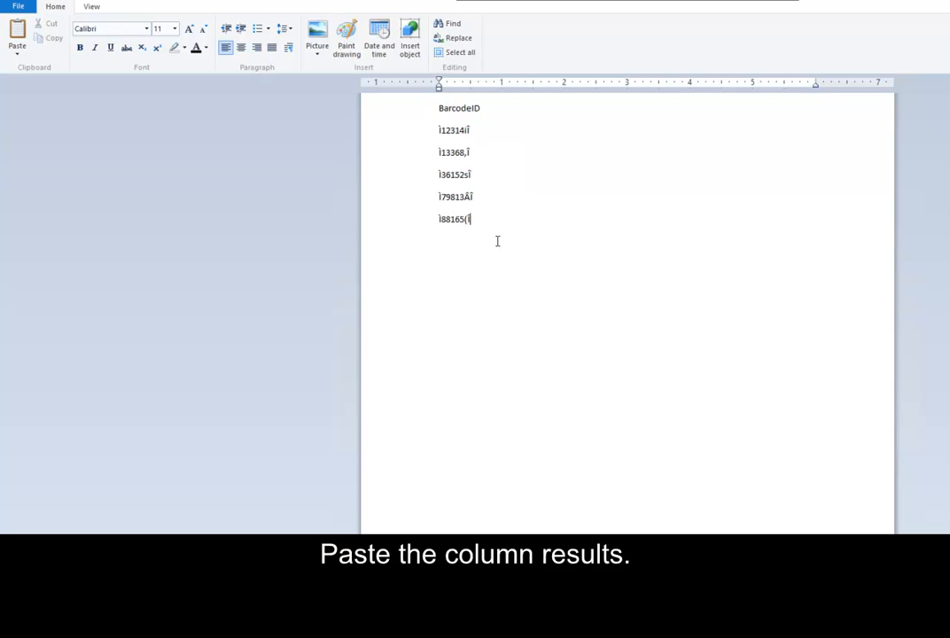
drag(440, 131, 472, 227)
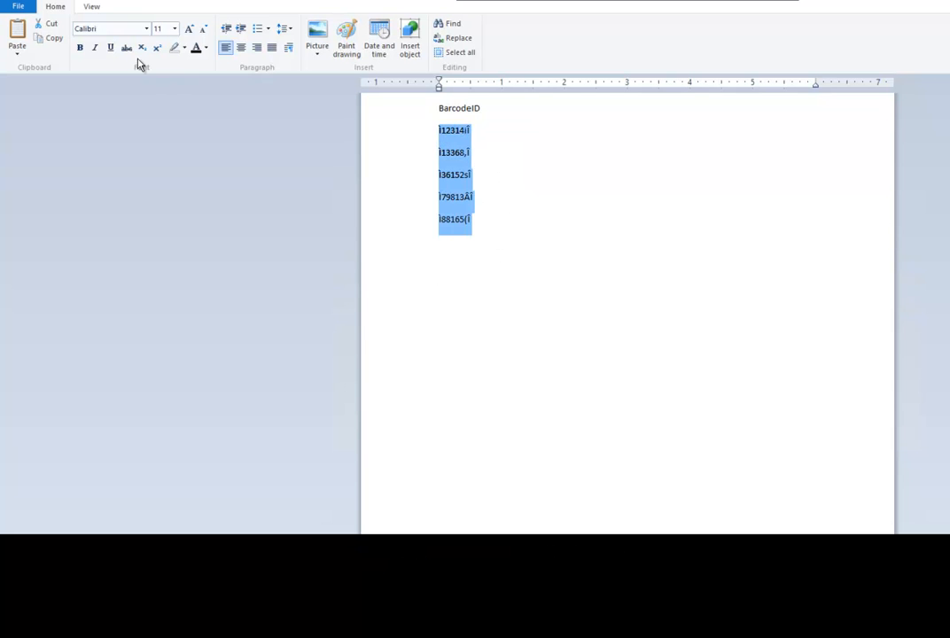